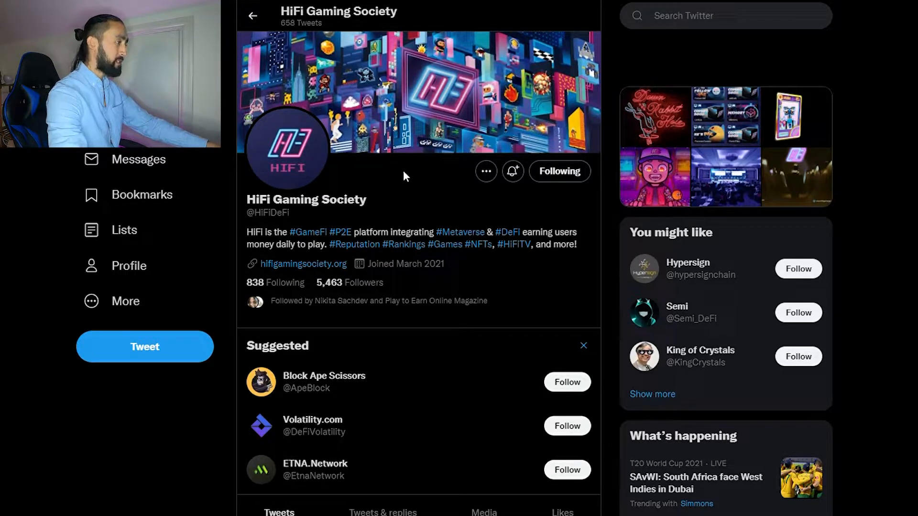
{"action": "mouse_move", "coordinate": [469, 240]}
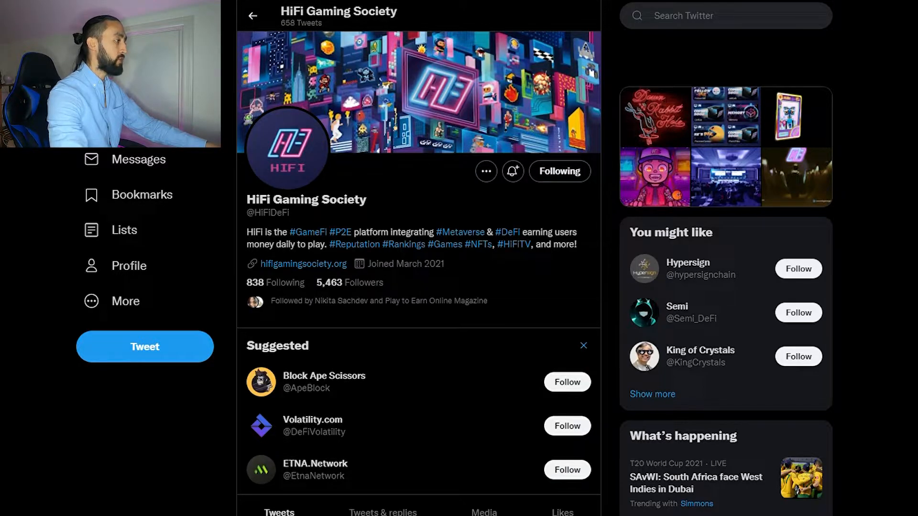
- Play the pinned NFT collection preview video and scroll through the recent tweets and retweets
{"action": "scroll", "scroll_direction": "down", "scroll_amount": 3}
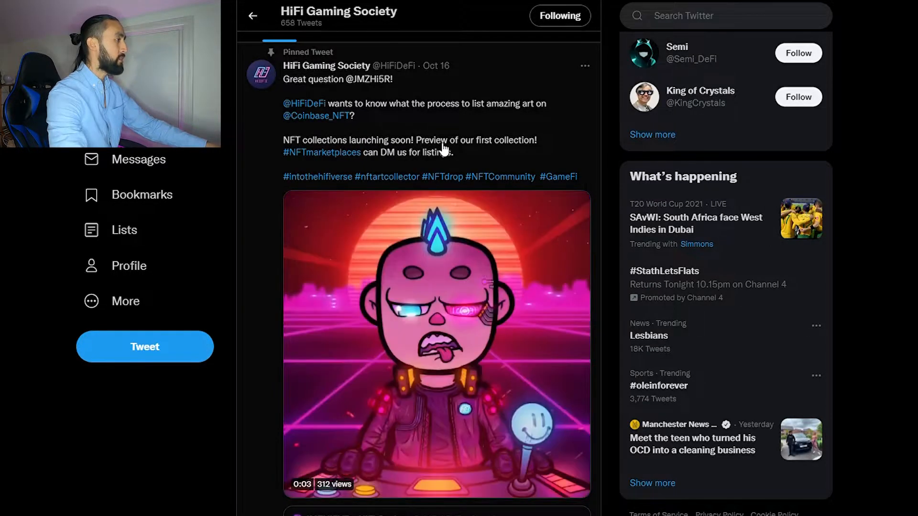
{"action": "left_click", "coordinate": [436, 342]}
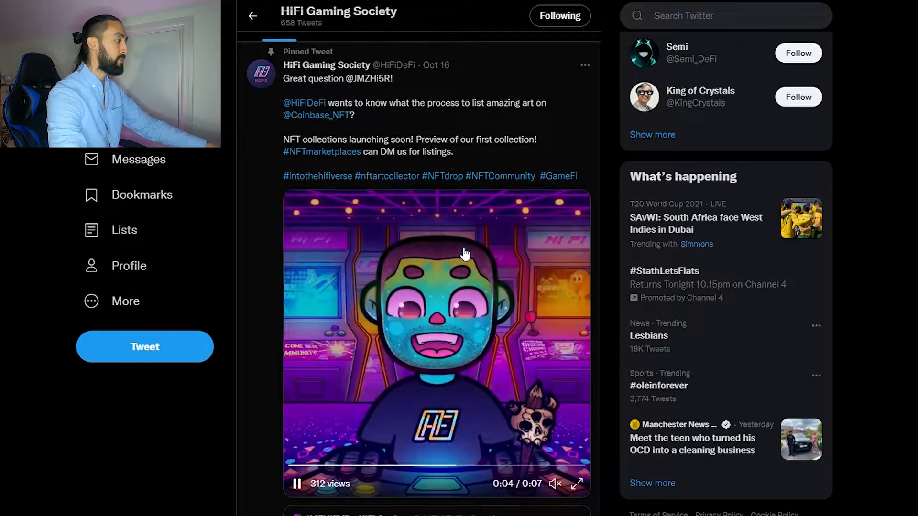
{"action": "scroll", "scroll_direction": "down", "scroll_amount": 3}
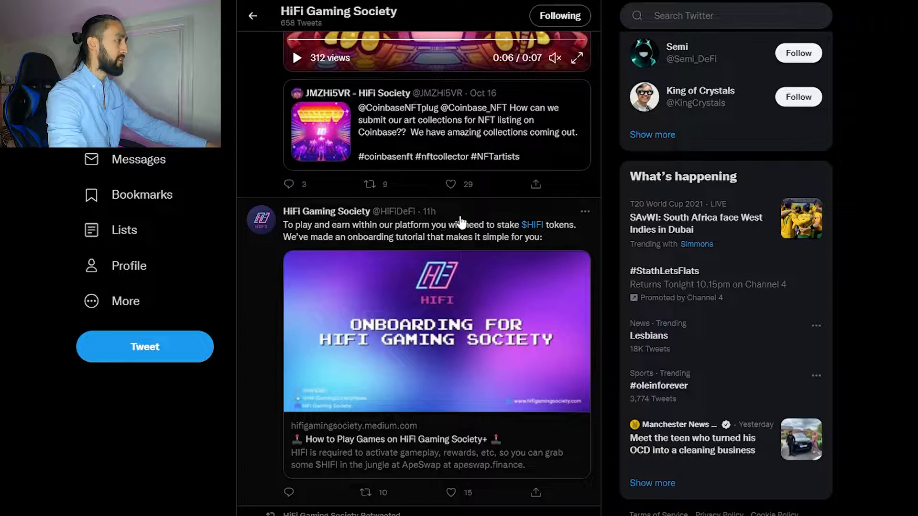
{"action": "scroll", "scroll_direction": "down", "scroll_amount": 3}
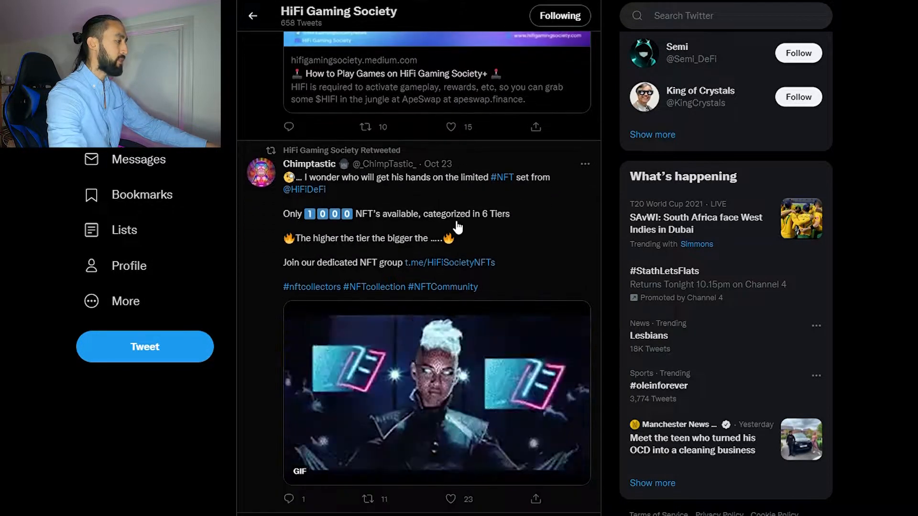
{"action": "scroll", "scroll_direction": "down", "scroll_amount": 3}
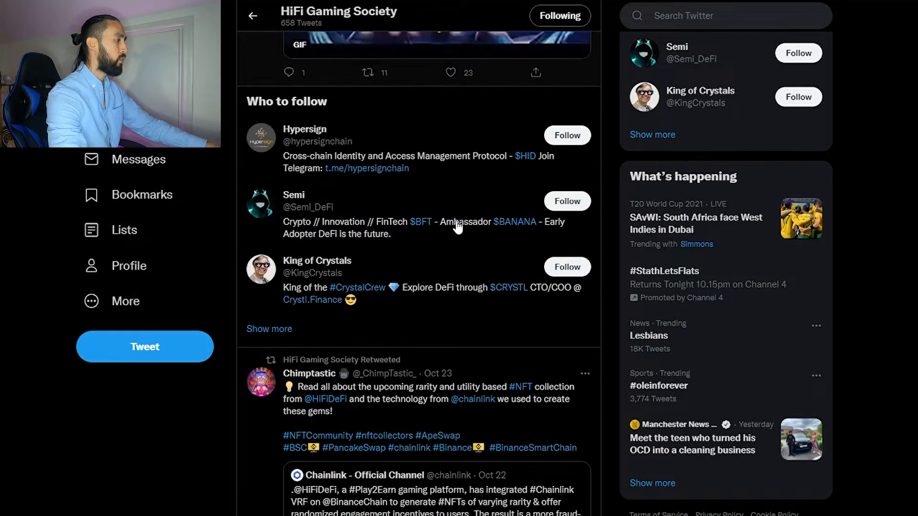
{"action": "scroll", "scroll_direction": "down", "scroll_amount": 3}
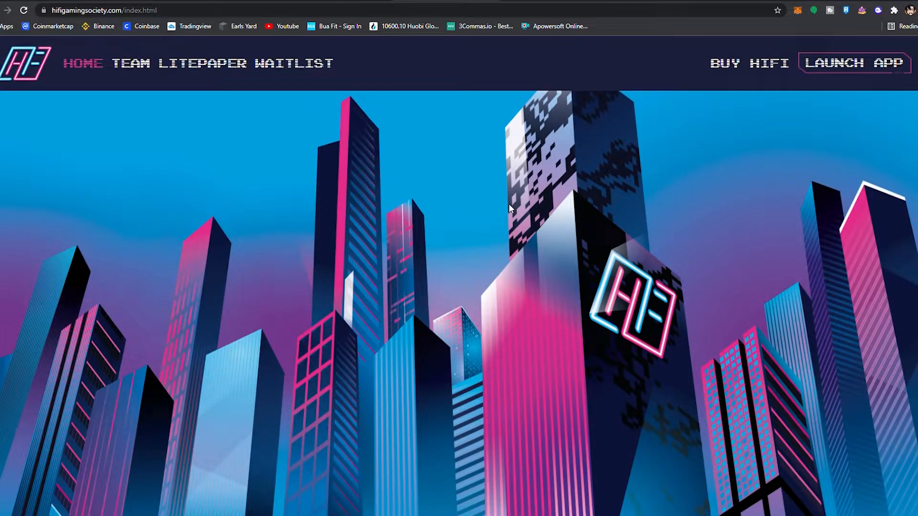
{"action": "mouse_move", "coordinate": [486, 214]}
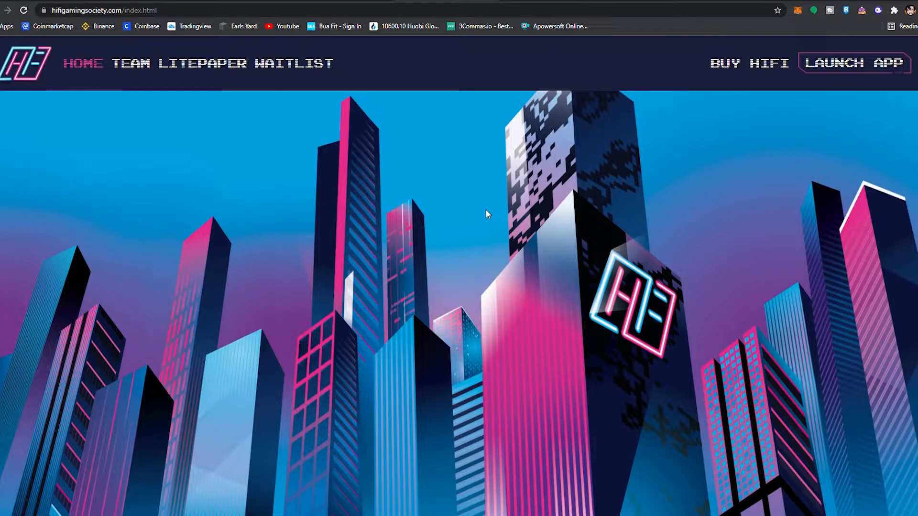
{"action": "mouse_move", "coordinate": [492, 209]}
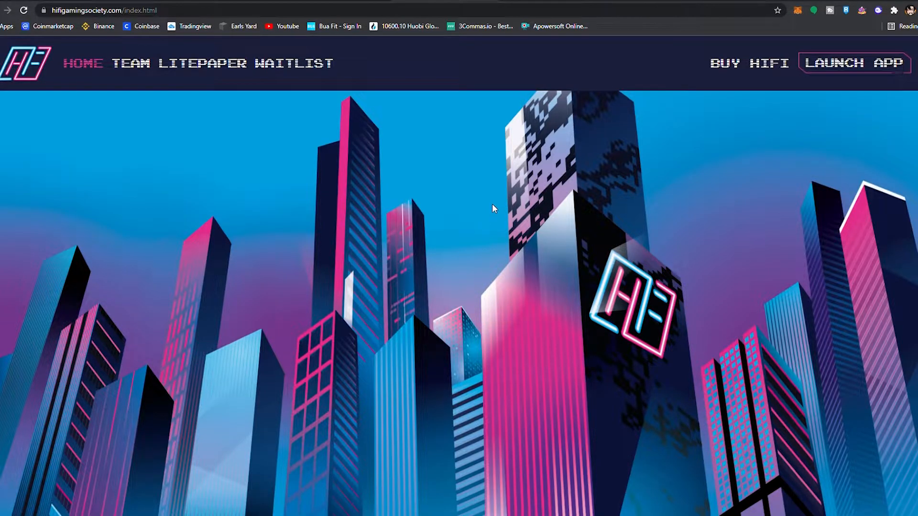
- Scroll the home page down to the PLAY EARN BOOST mission text on DeFi gaming
{"action": "scroll", "scroll_direction": "down", "scroll_amount": 3}
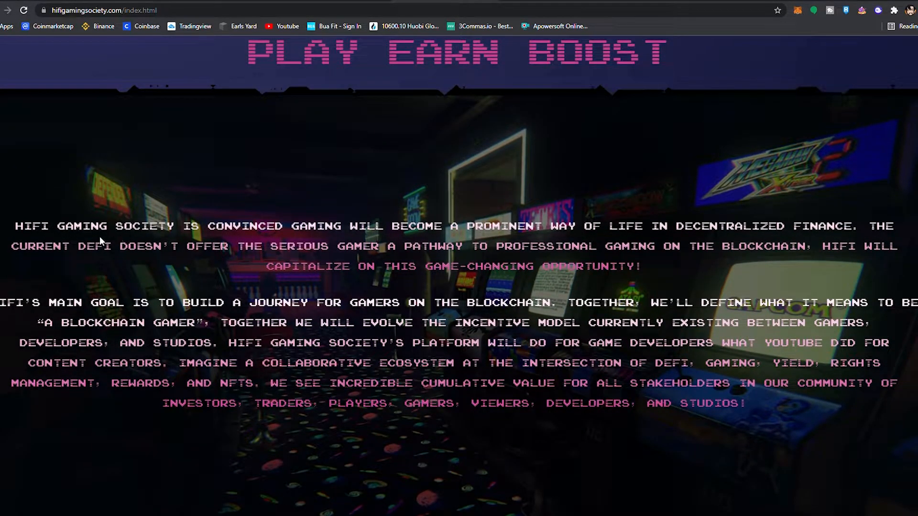
{"action": "mouse_move", "coordinate": [392, 235]}
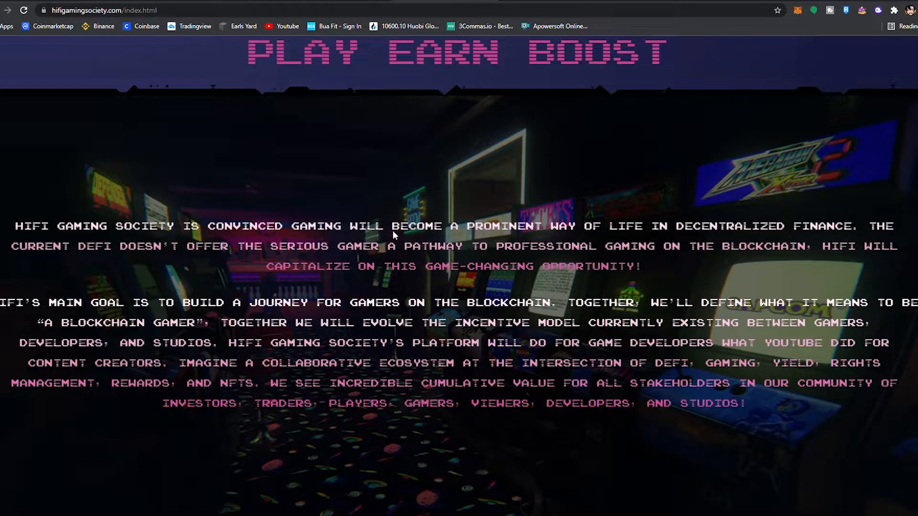
{"action": "mouse_move", "coordinate": [667, 240]}
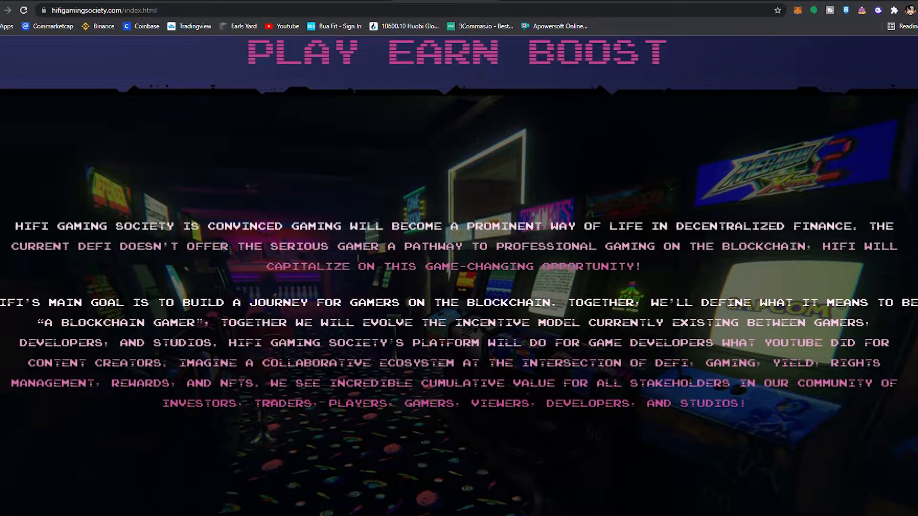
{"action": "mouse_move", "coordinate": [330, 254]}
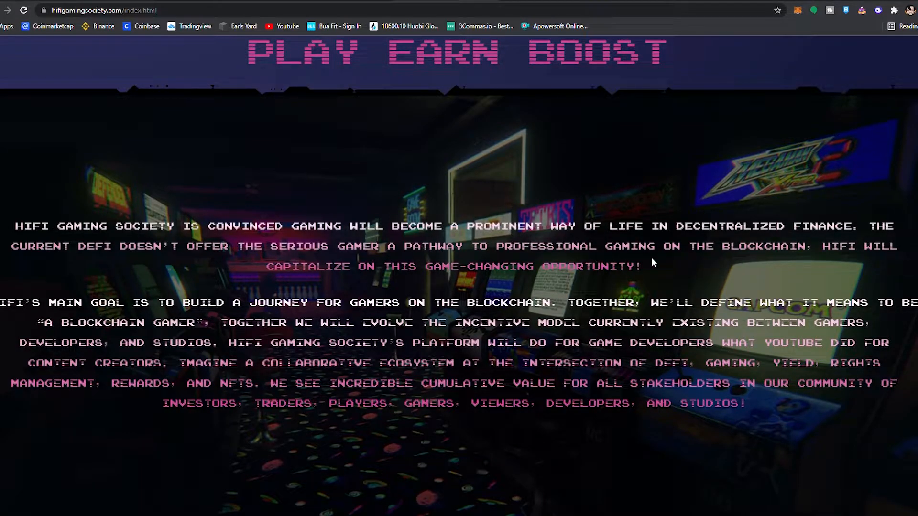
{"action": "mouse_move", "coordinate": [314, 279]}
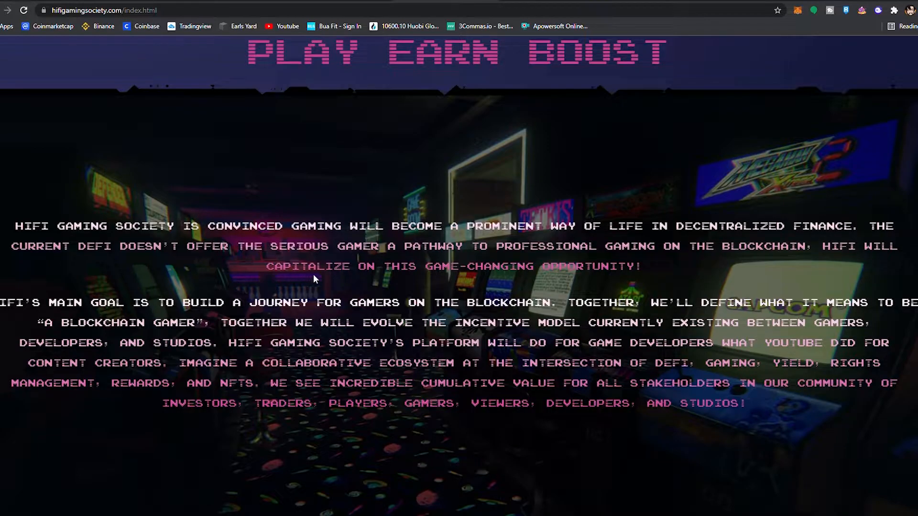
{"action": "mouse_move", "coordinate": [565, 255]}
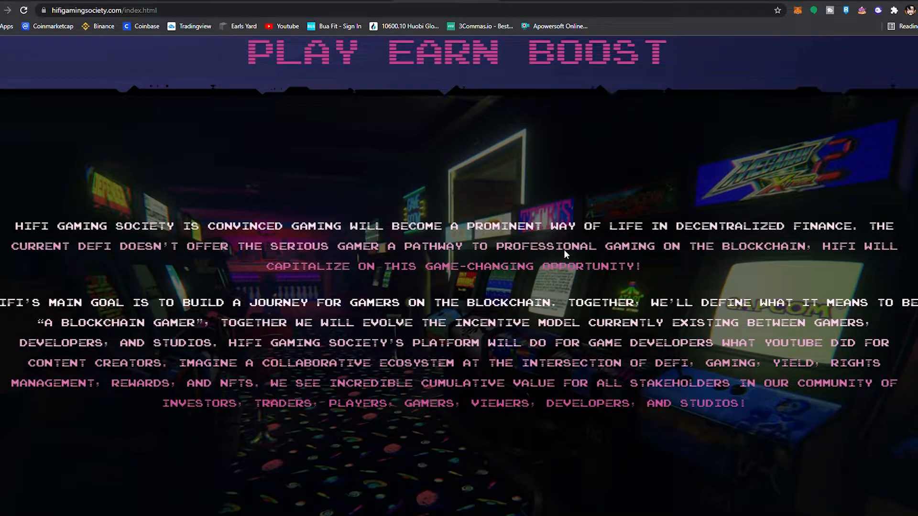
{"action": "mouse_move", "coordinate": [268, 317]}
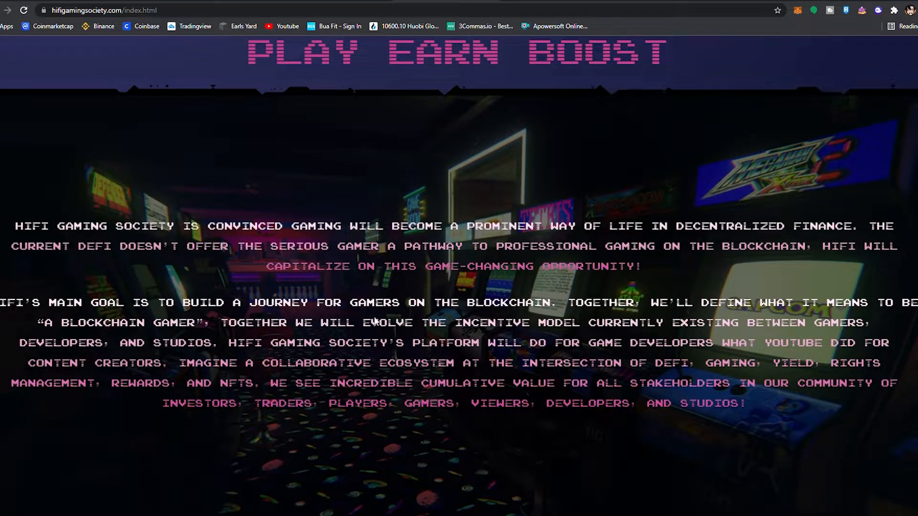
{"action": "mouse_move", "coordinate": [409, 335]}
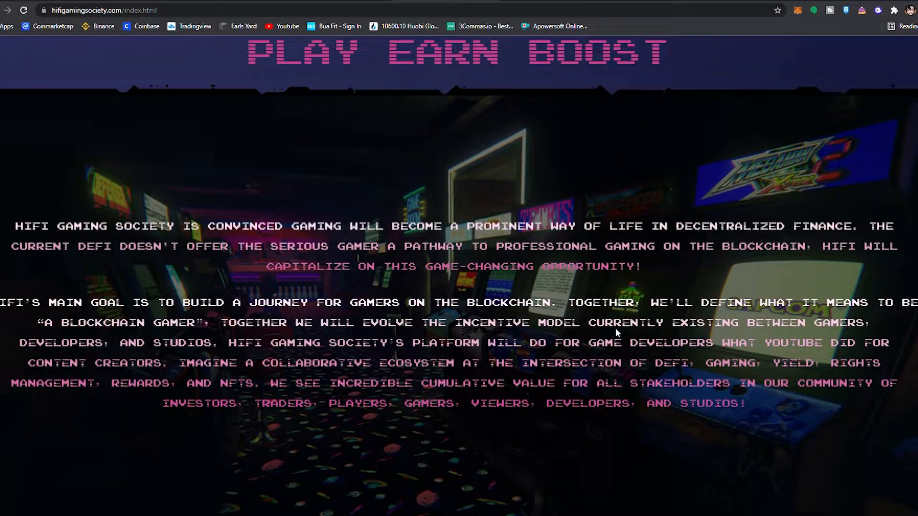
{"action": "mouse_move", "coordinate": [205, 354]}
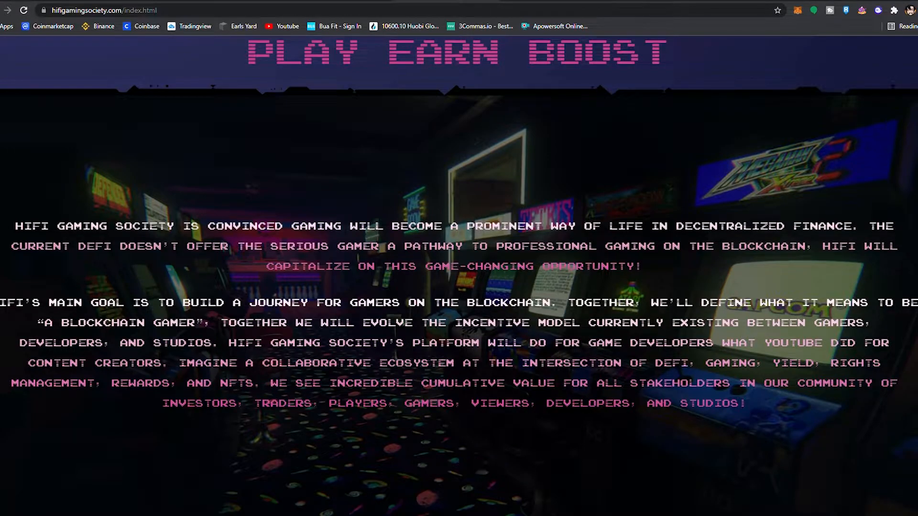
{"action": "mouse_move", "coordinate": [621, 360]}
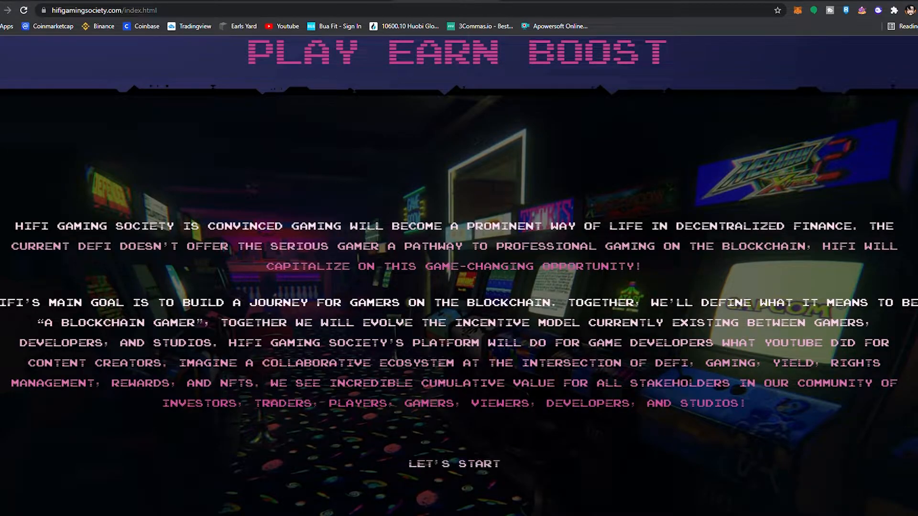
- Go to the TEAM page listing founder JM, director Bri and the partnership director
{"action": "left_click", "coordinate": [64, 25]}
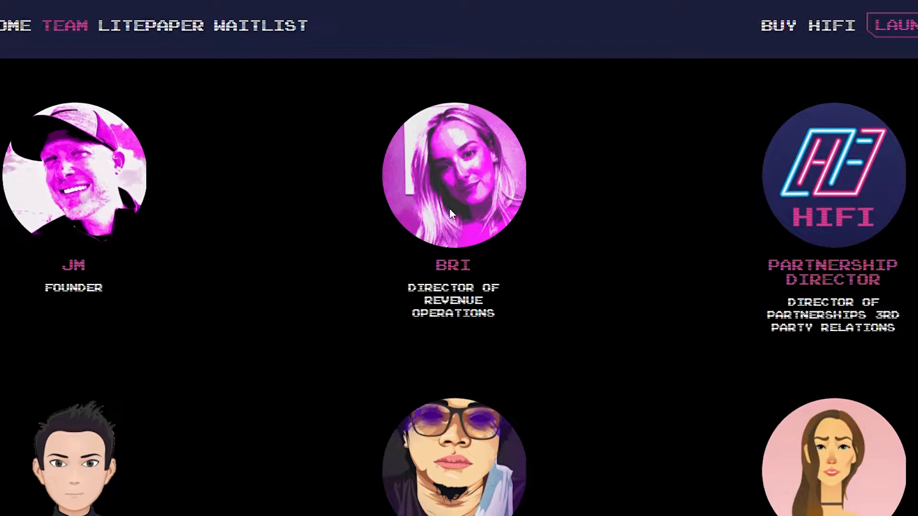
{"action": "mouse_move", "coordinate": [377, 212]}
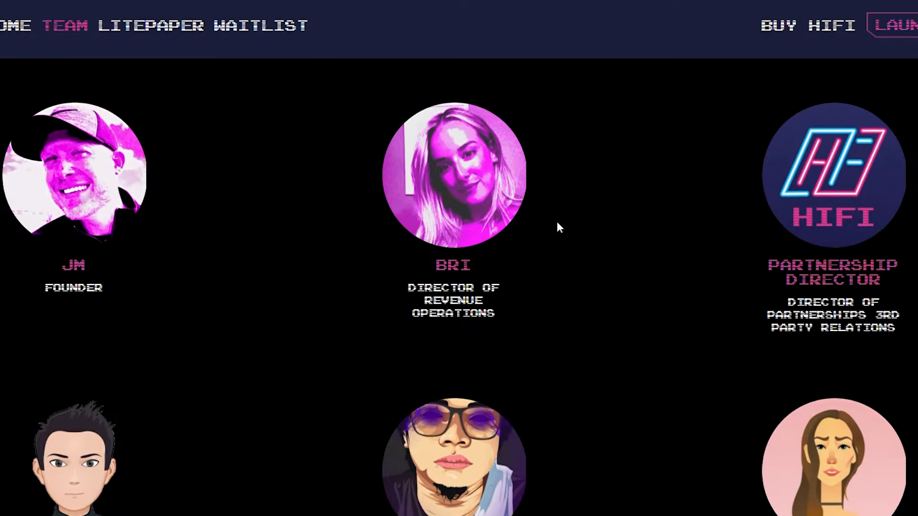
- Go to the LITEPAPER page and its Overview of nostalgic games and 50+ launch titles
{"action": "left_click", "coordinate": [151, 25]}
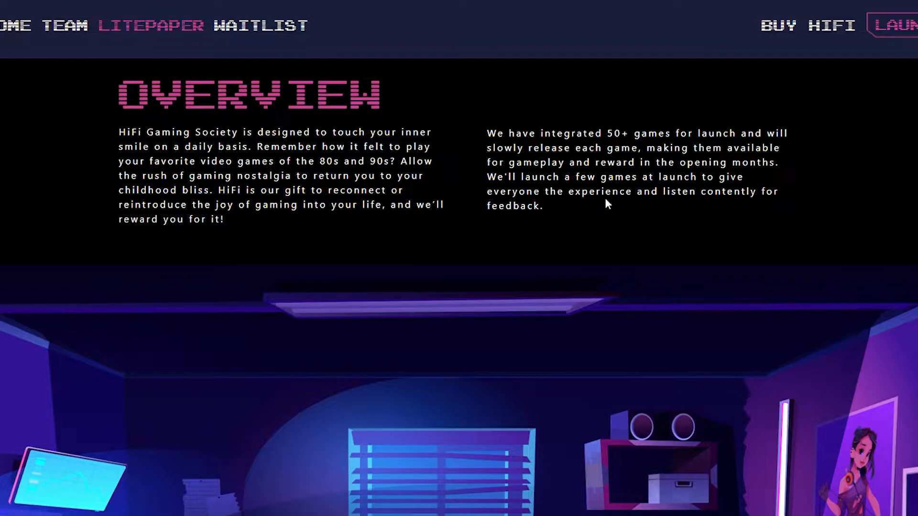
{"action": "mouse_move", "coordinate": [727, 203]}
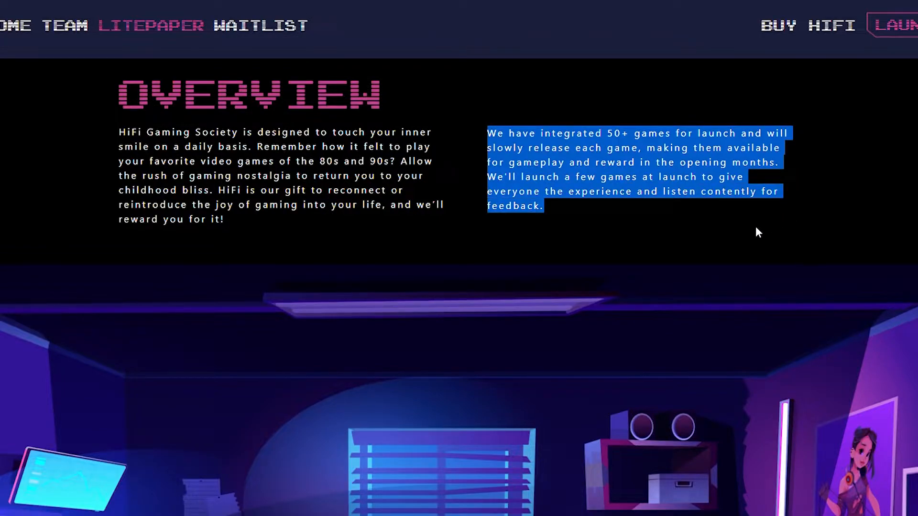
- Scroll past the neon gaming-room illustration toward the litepaper's Problem section
{"action": "scroll", "scroll_direction": "down", "scroll_amount": 3}
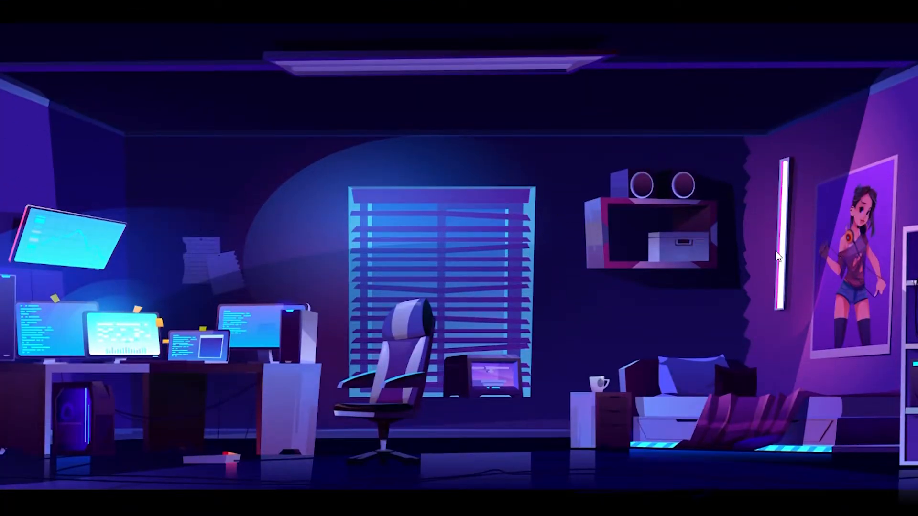
{"action": "mouse_move", "coordinate": [447, 134]}
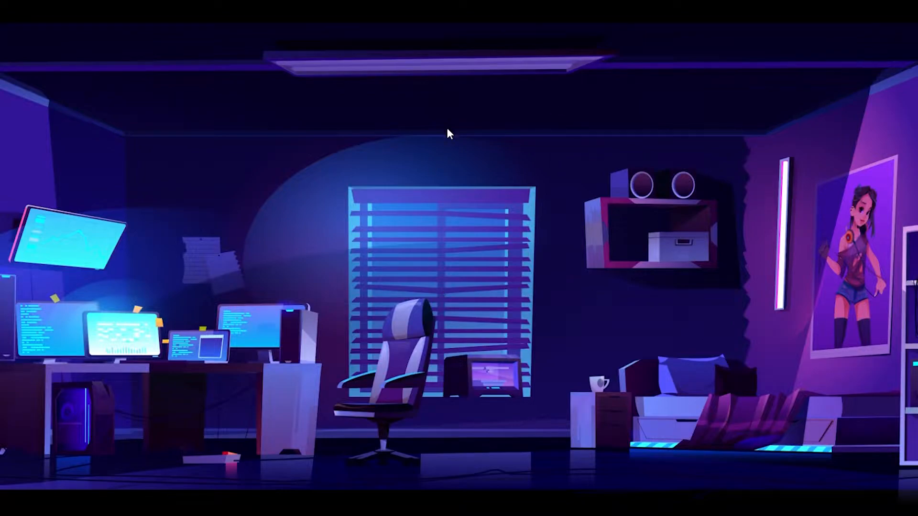
{"action": "mouse_move", "coordinate": [94, 342]}
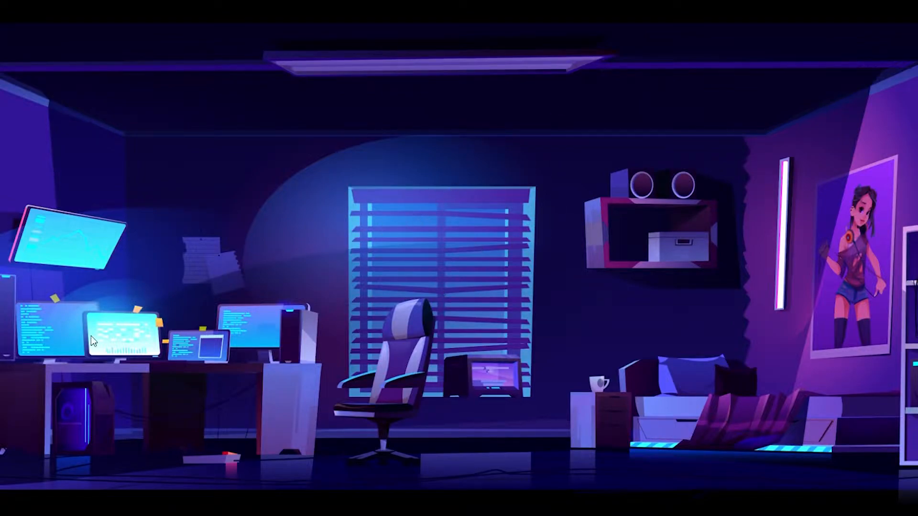
{"action": "mouse_move", "coordinate": [202, 391]}
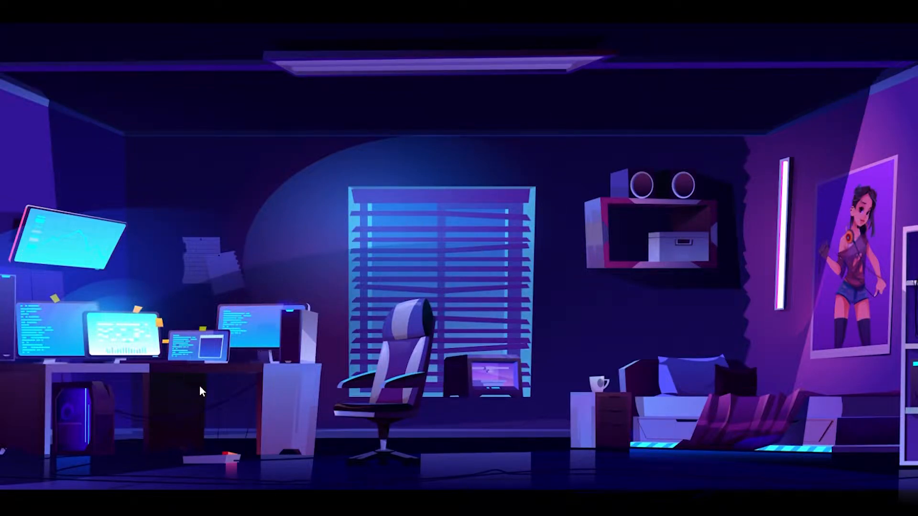
{"action": "mouse_move", "coordinate": [413, 152]}
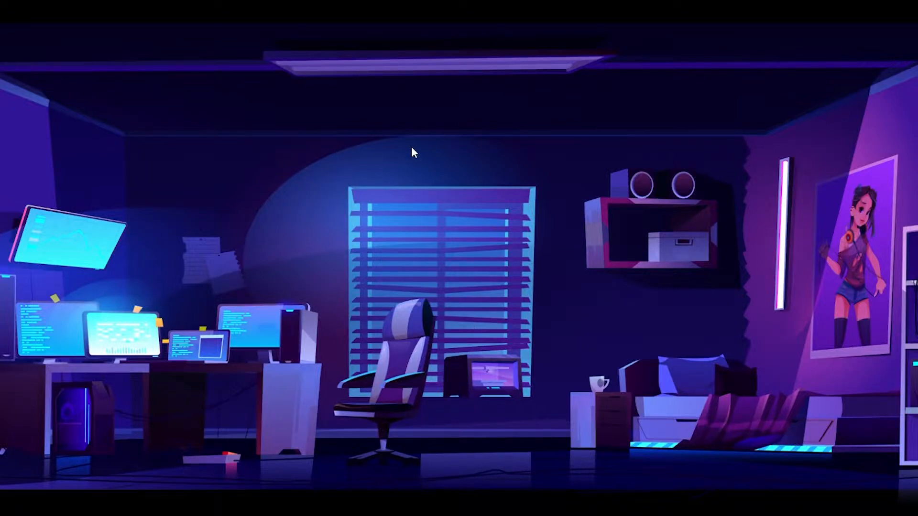
{"action": "mouse_move", "coordinate": [498, 362]}
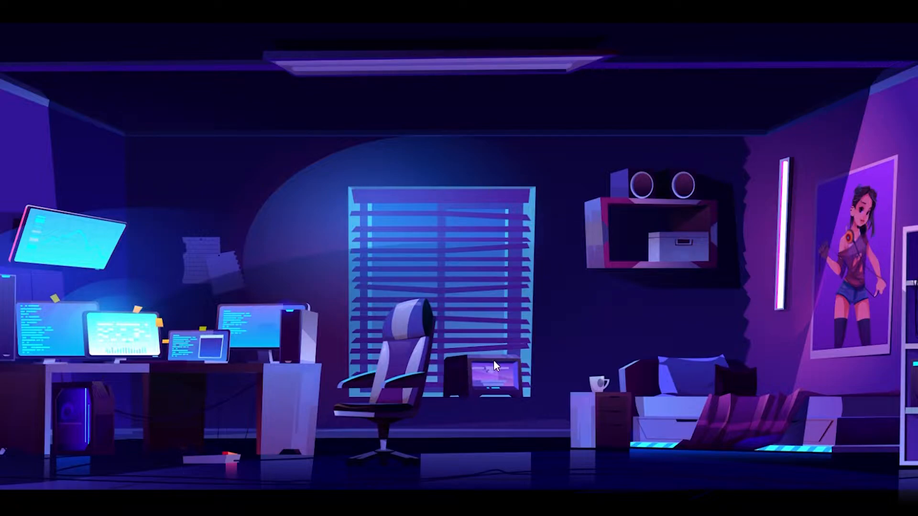
{"action": "mouse_move", "coordinate": [348, 384]}
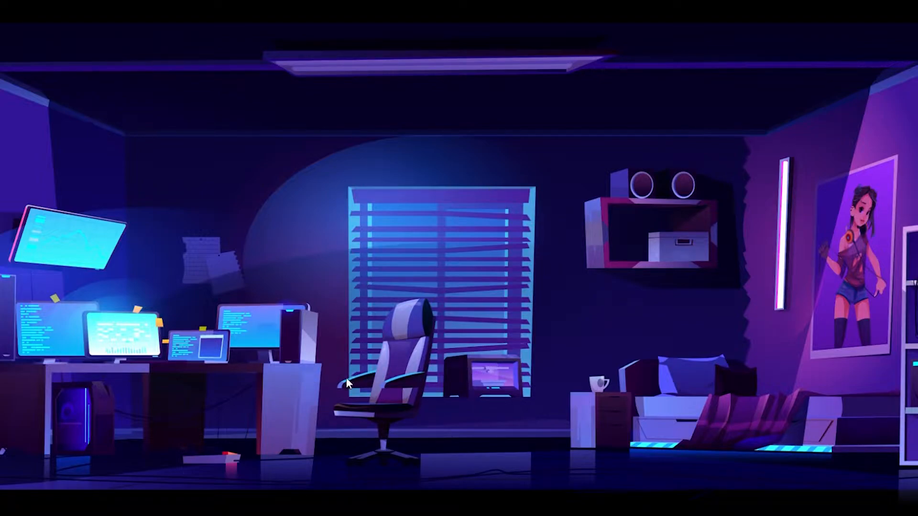
{"action": "mouse_move", "coordinate": [858, 220]}
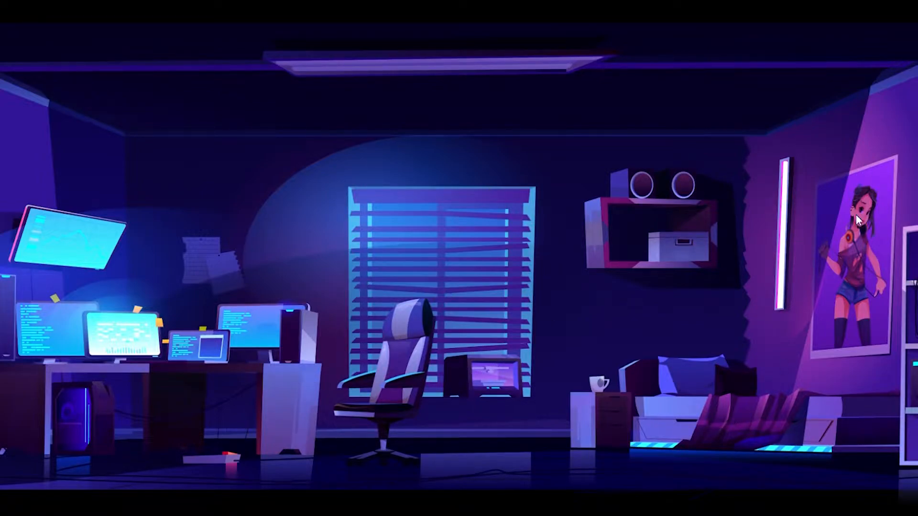
{"action": "mouse_move", "coordinate": [594, 297]}
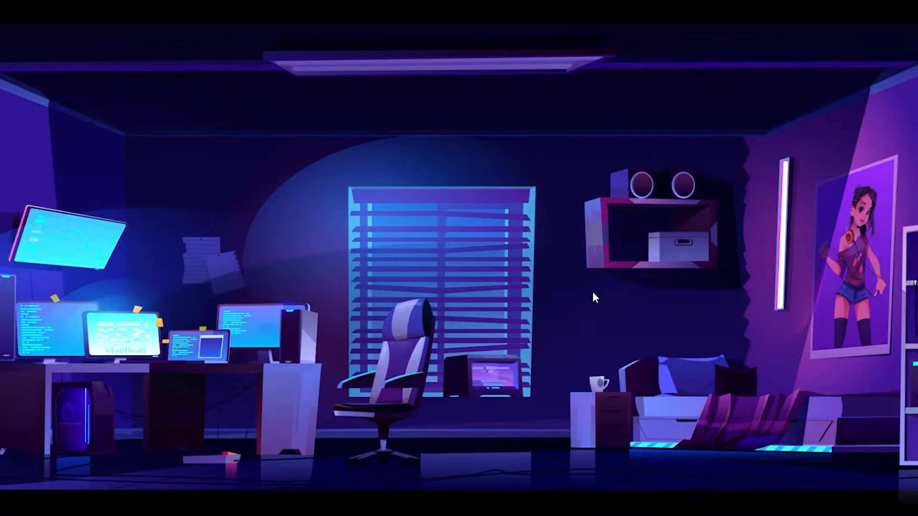
{"action": "mouse_move", "coordinate": [595, 311]}
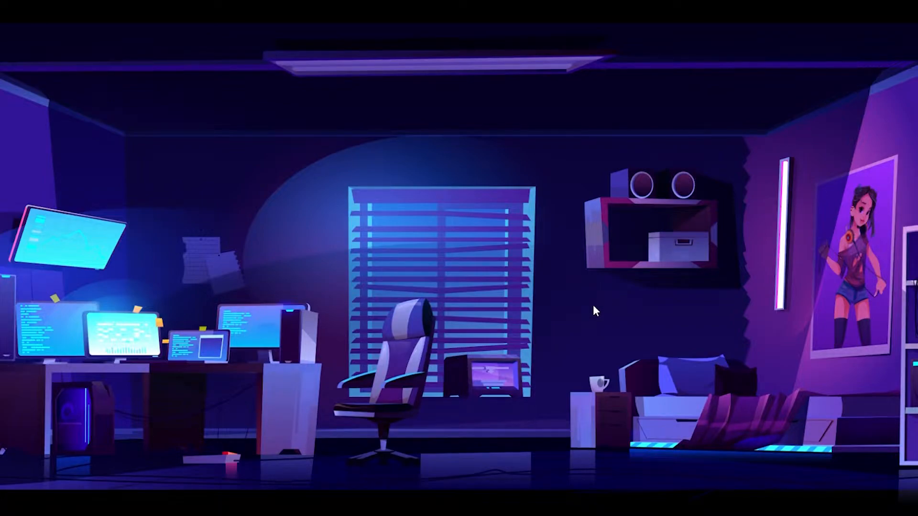
{"action": "mouse_move", "coordinate": [530, 223]}
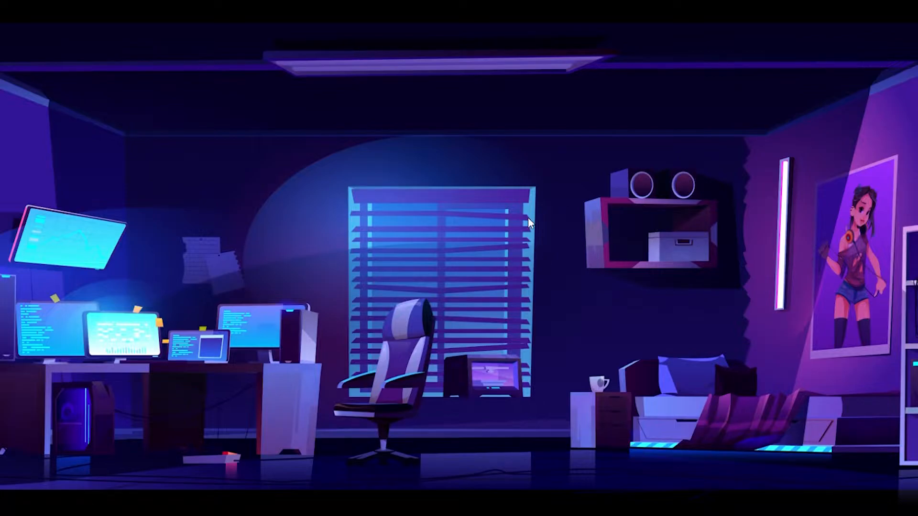
{"action": "mouse_move", "coordinate": [575, 260]}
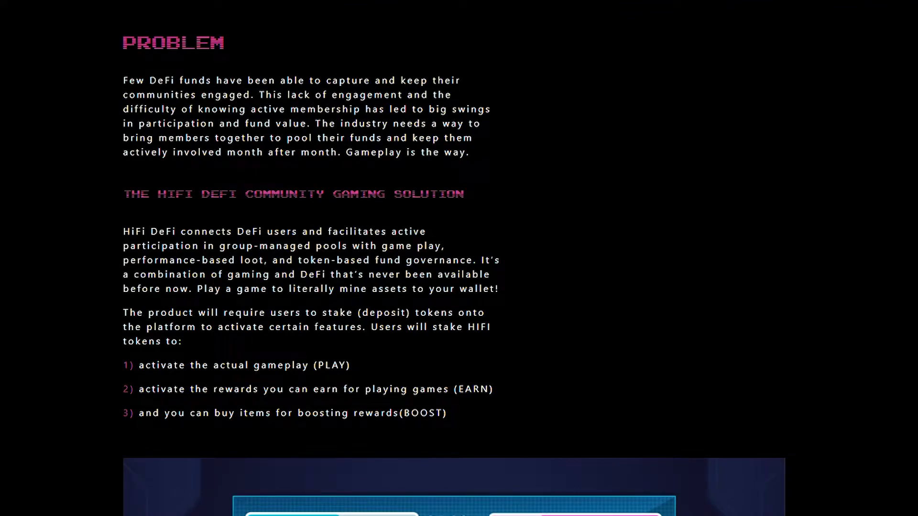
{"action": "mouse_move", "coordinate": [228, 135]}
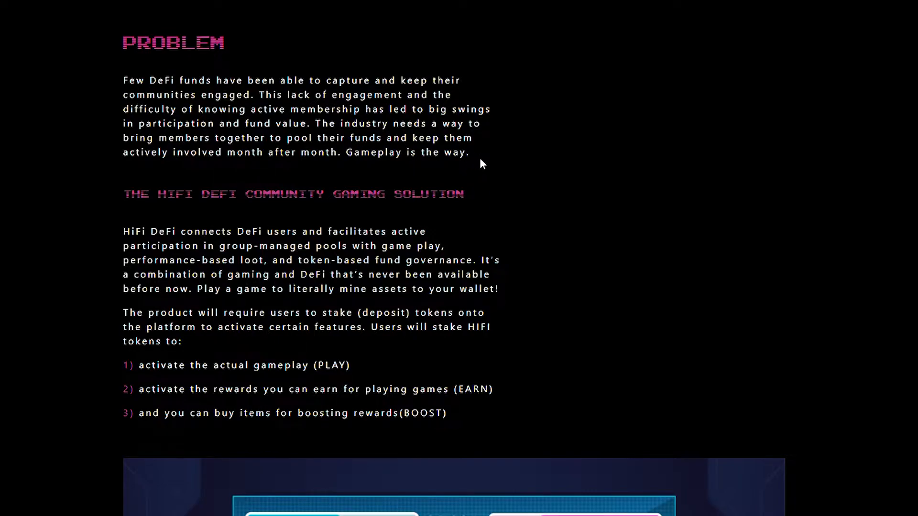
{"action": "mouse_move", "coordinate": [566, 173]}
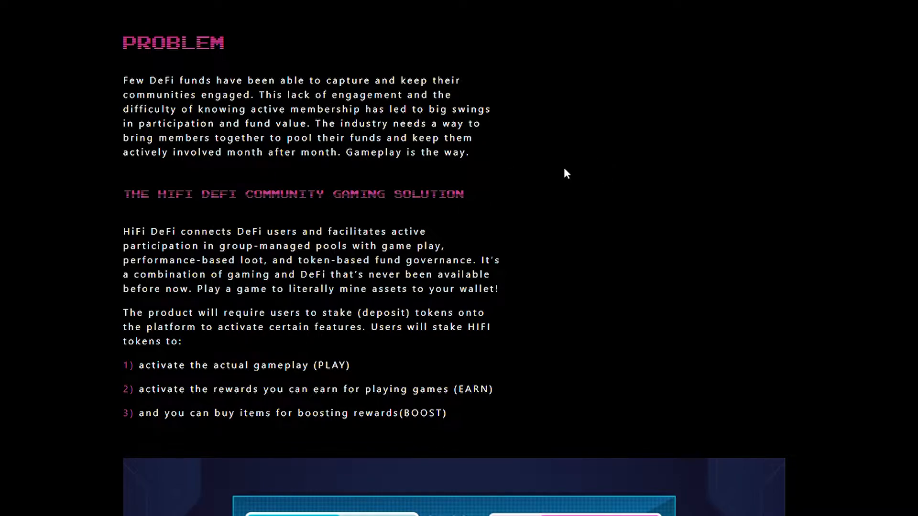
{"action": "mouse_move", "coordinate": [548, 184]}
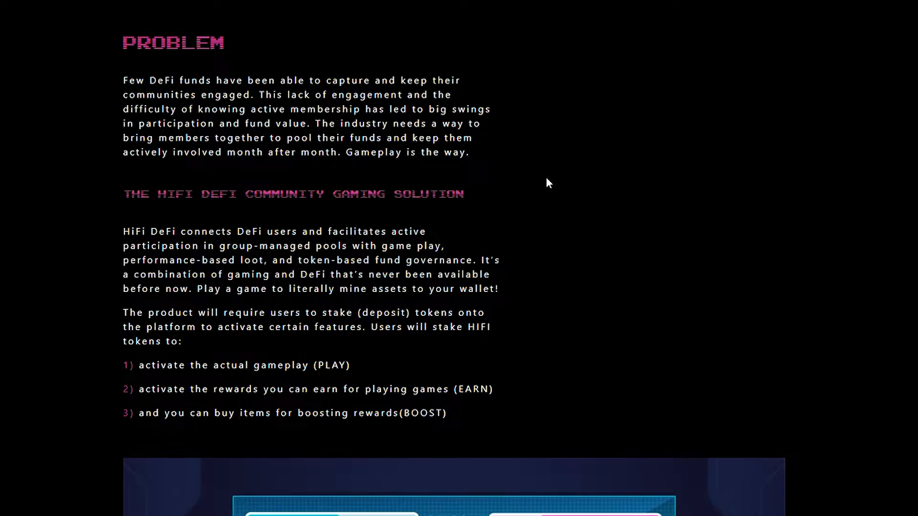
{"action": "mouse_move", "coordinate": [472, 223]}
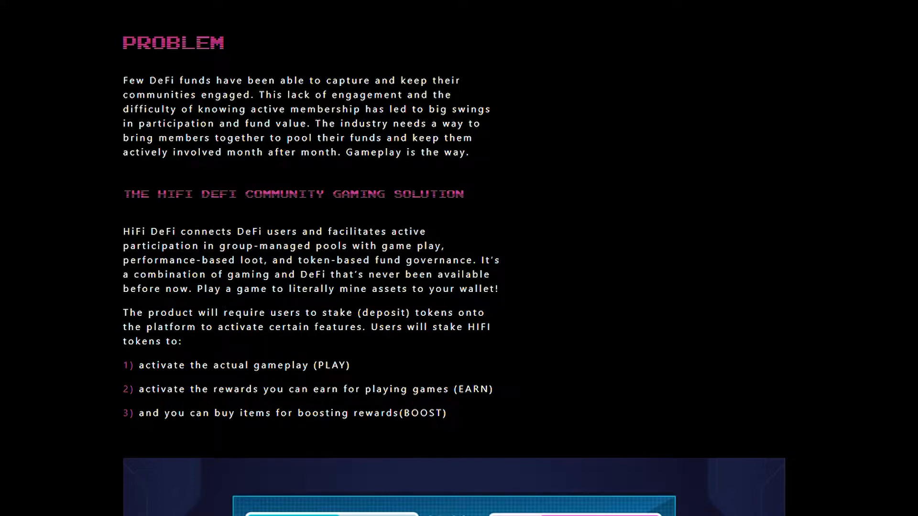
{"action": "mouse_move", "coordinate": [427, 304]}
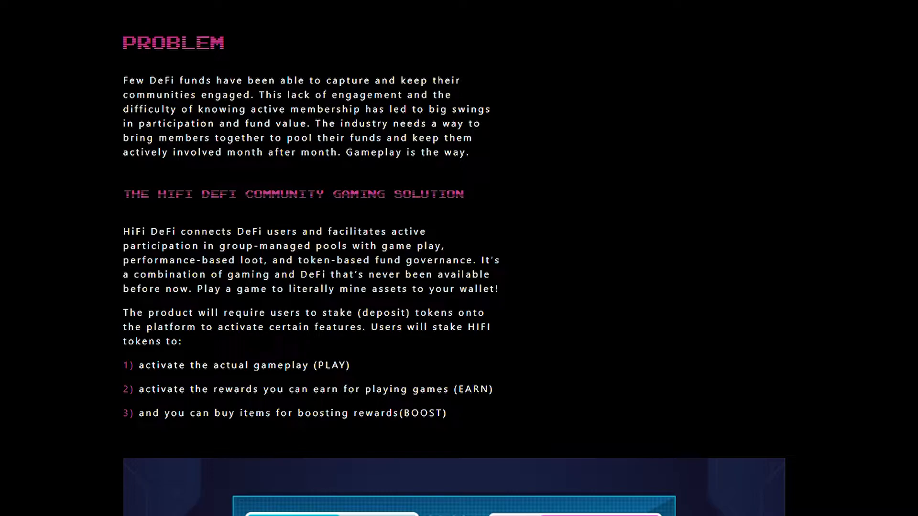
{"action": "mouse_move", "coordinate": [249, 341]}
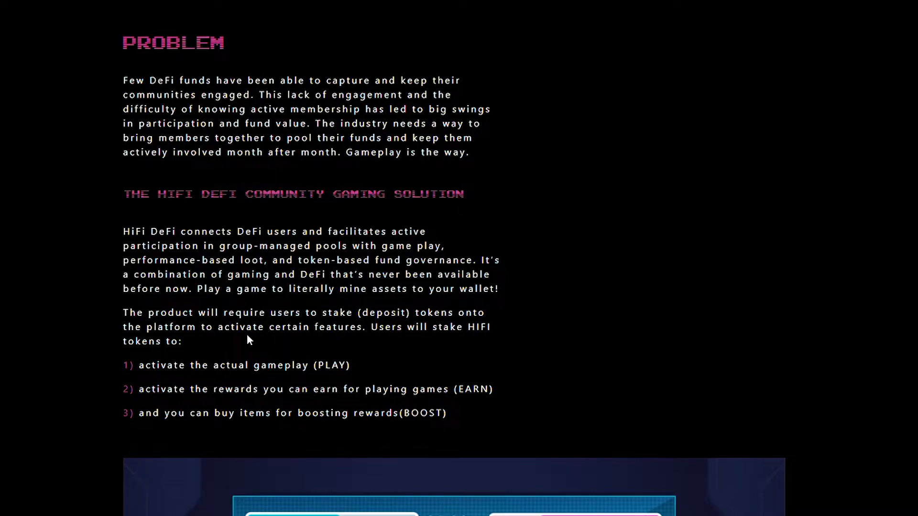
{"action": "mouse_move", "coordinate": [391, 342]}
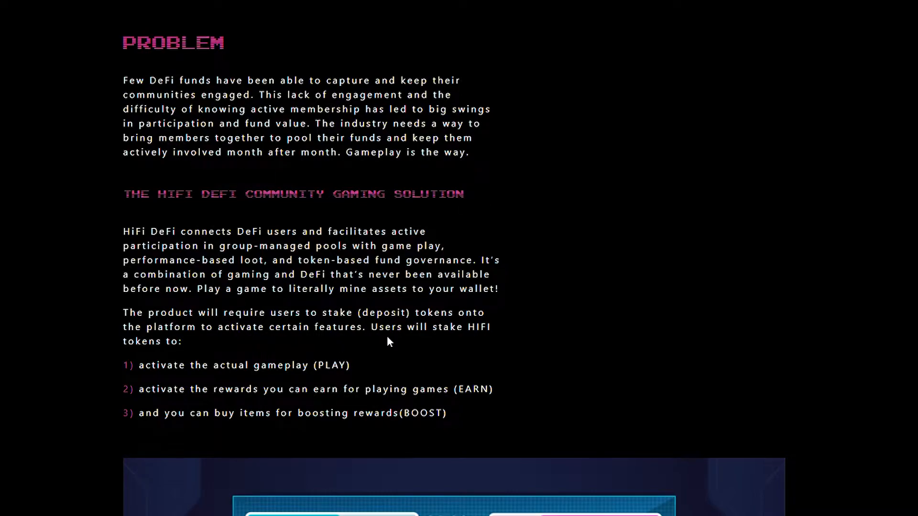
{"action": "mouse_move", "coordinate": [489, 338]}
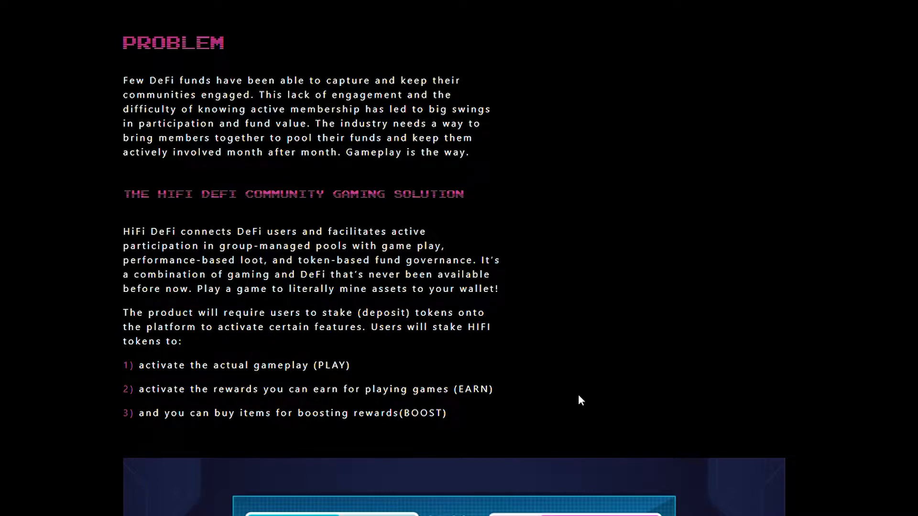
{"action": "mouse_move", "coordinate": [679, 391]}
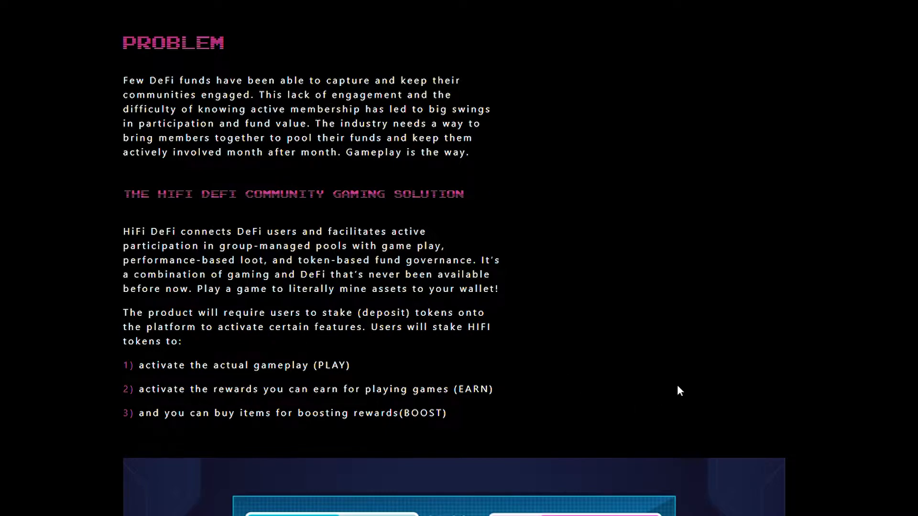
- Scroll to the Gaming as Mining and Token Ecosystem sections, highlighting the word 'voting'
{"action": "scroll", "scroll_direction": "down", "scroll_amount": 3}
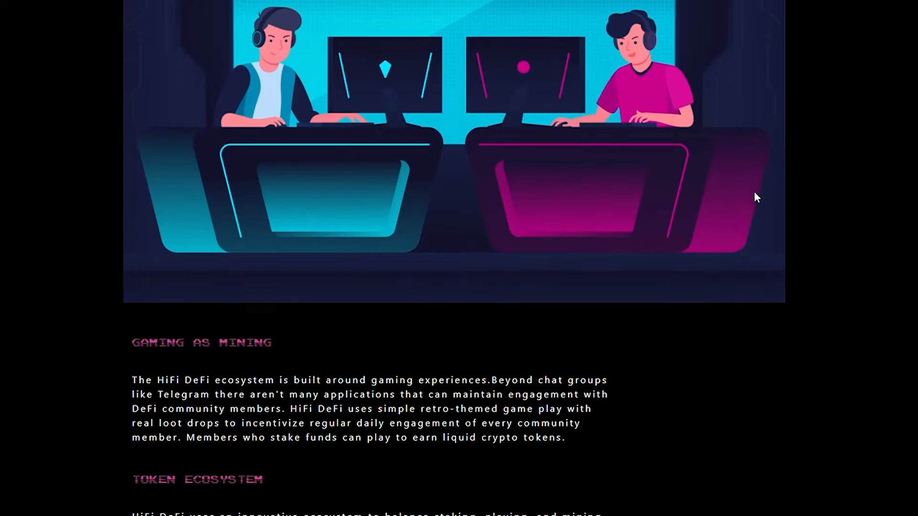
{"action": "scroll", "scroll_direction": "down", "scroll_amount": 3}
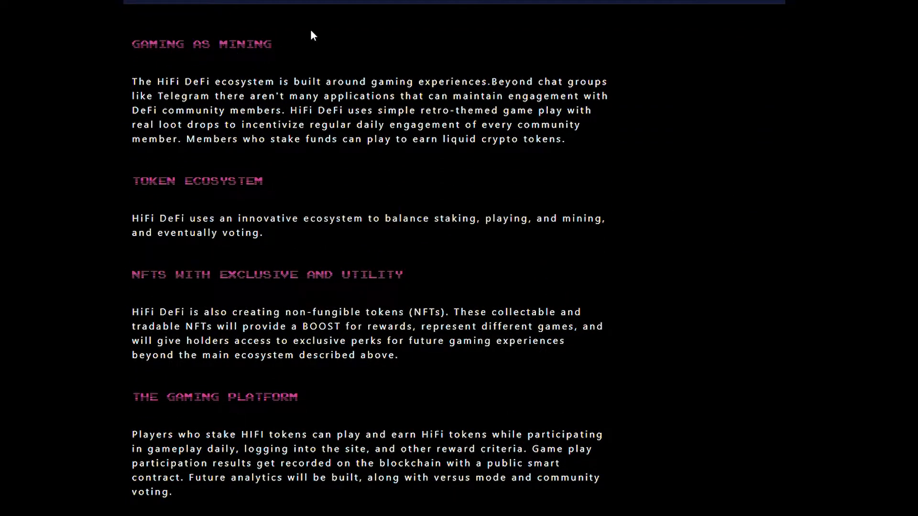
{"action": "mouse_move", "coordinate": [213, 58]}
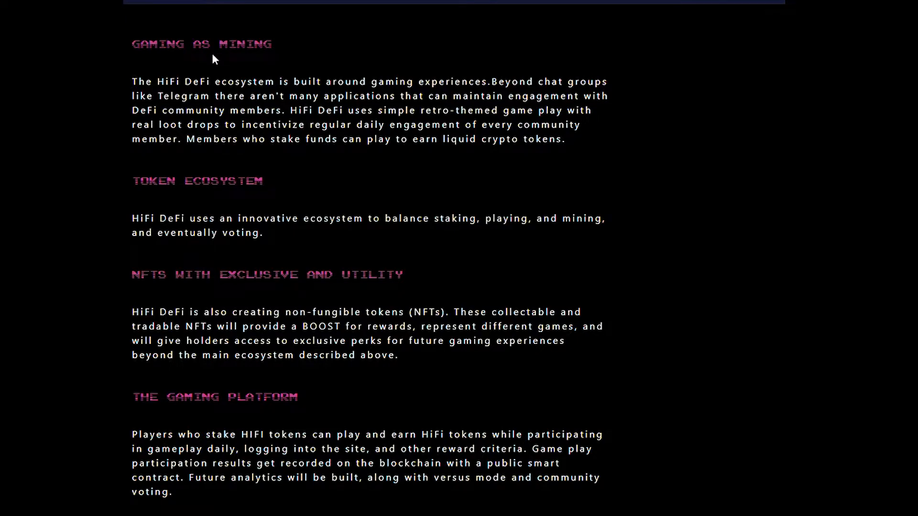
{"action": "mouse_move", "coordinate": [227, 92]}
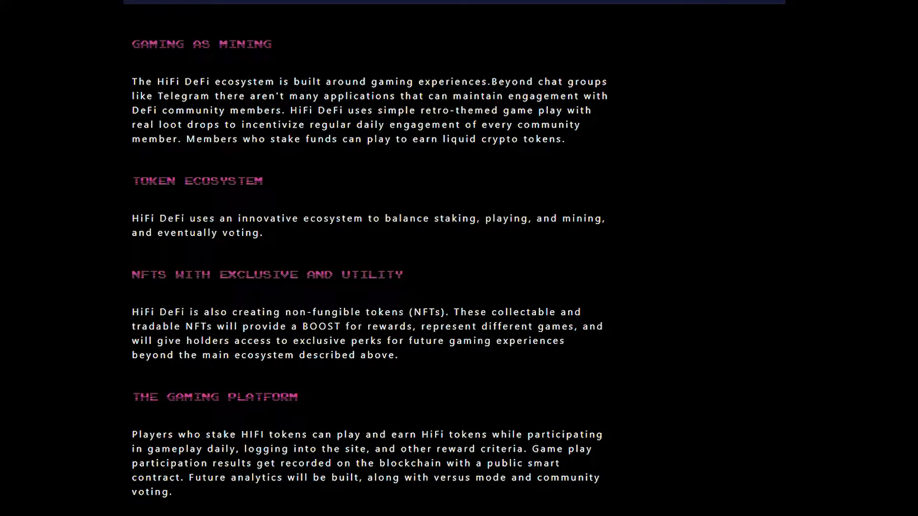
{"action": "double_click", "coordinate": [240, 233]}
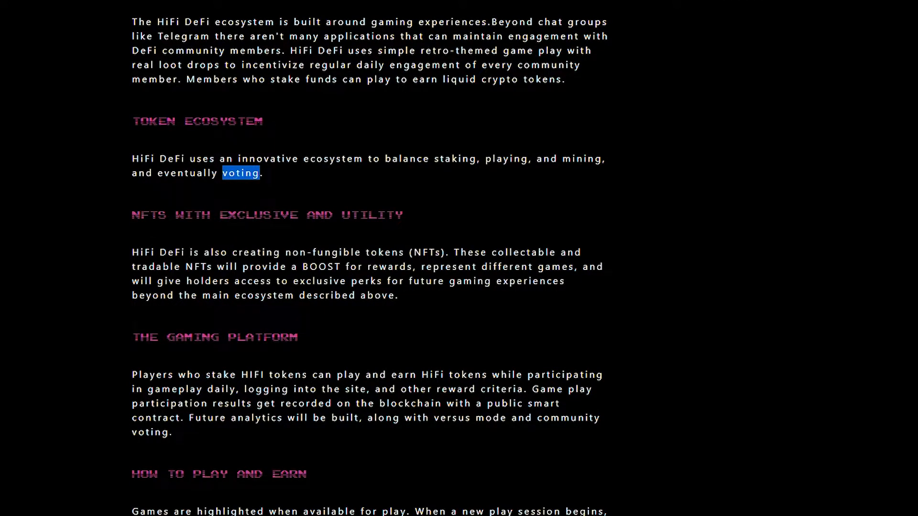
{"action": "mouse_move", "coordinate": [267, 265]}
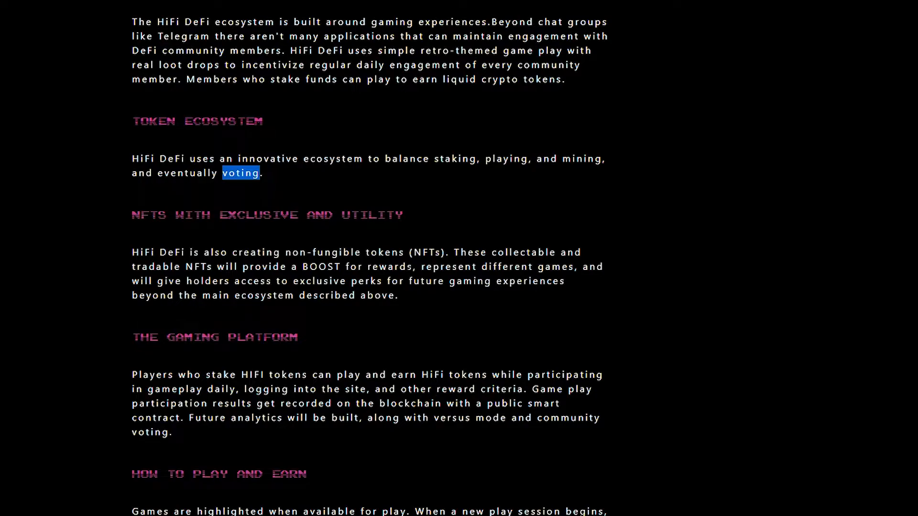
- Highlight 'rewards' in the NFTs paragraph and scroll to the Mining Participation Rules criteria list
{"action": "double_click", "coordinate": [389, 267]}
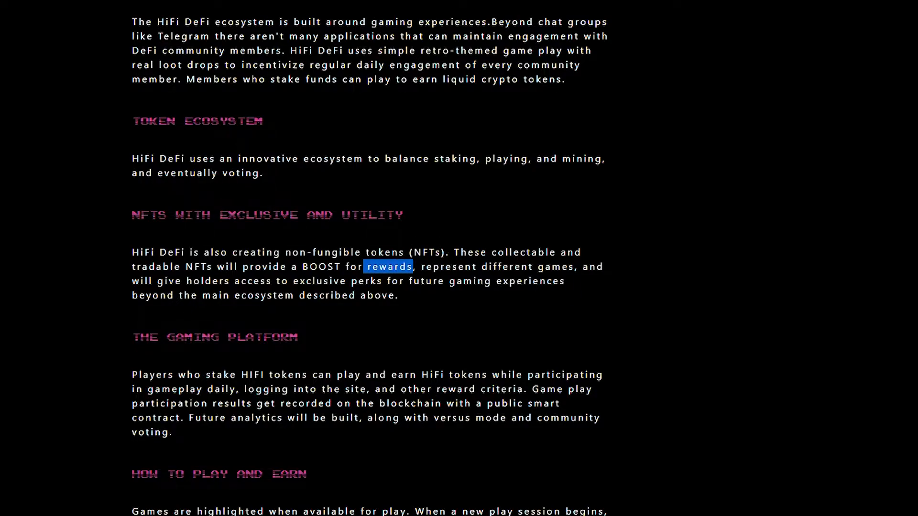
{"action": "scroll", "scroll_direction": "down", "scroll_amount": 3}
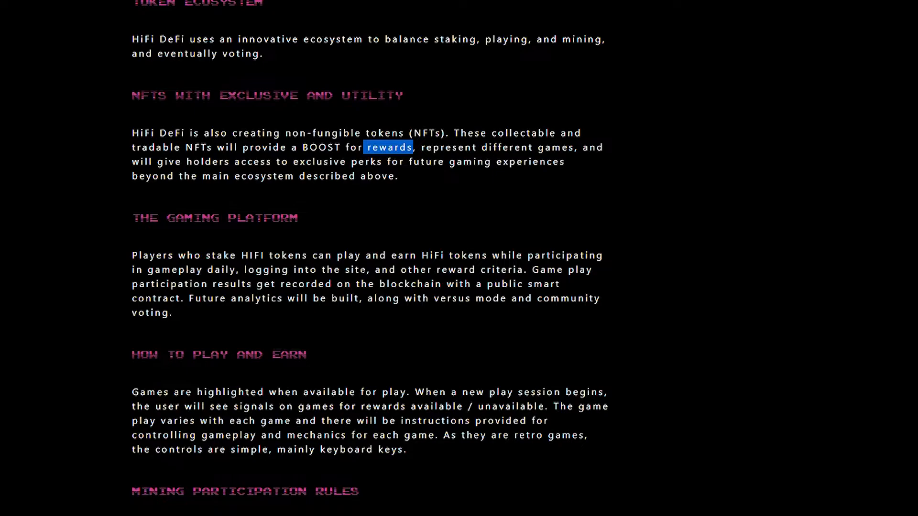
{"action": "mouse_move", "coordinate": [465, 268]}
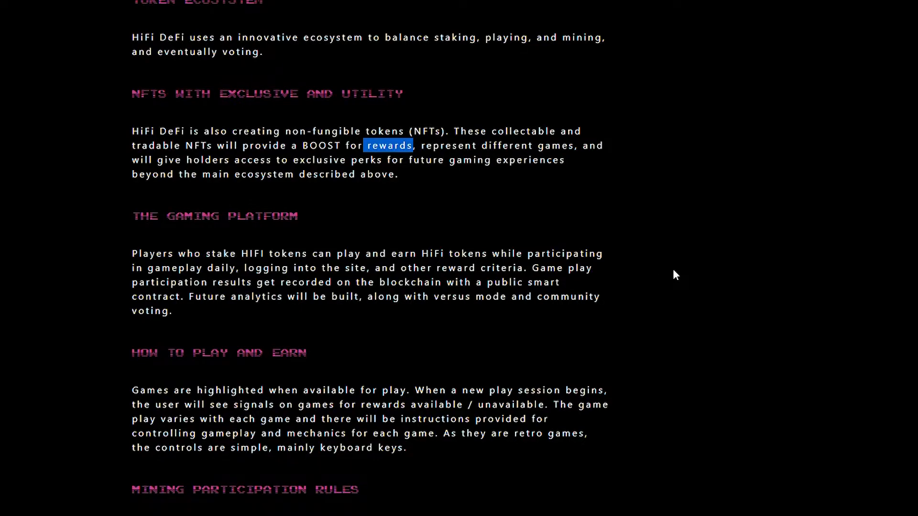
{"action": "scroll", "scroll_direction": "down", "scroll_amount": 3}
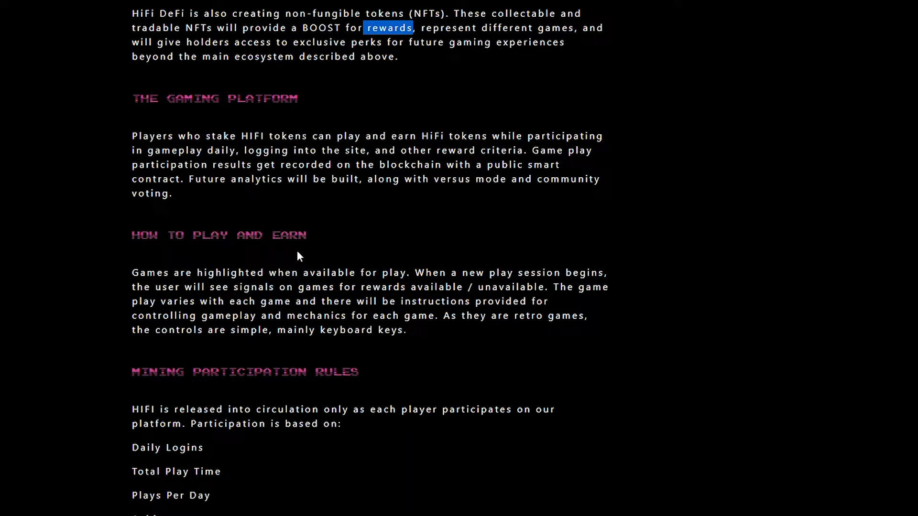
{"action": "mouse_move", "coordinate": [336, 284]}
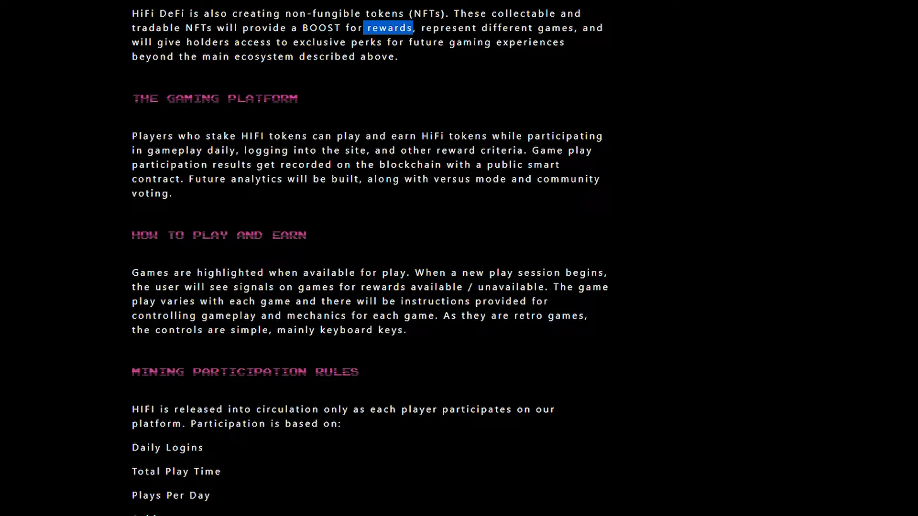
{"action": "mouse_move", "coordinate": [221, 311]}
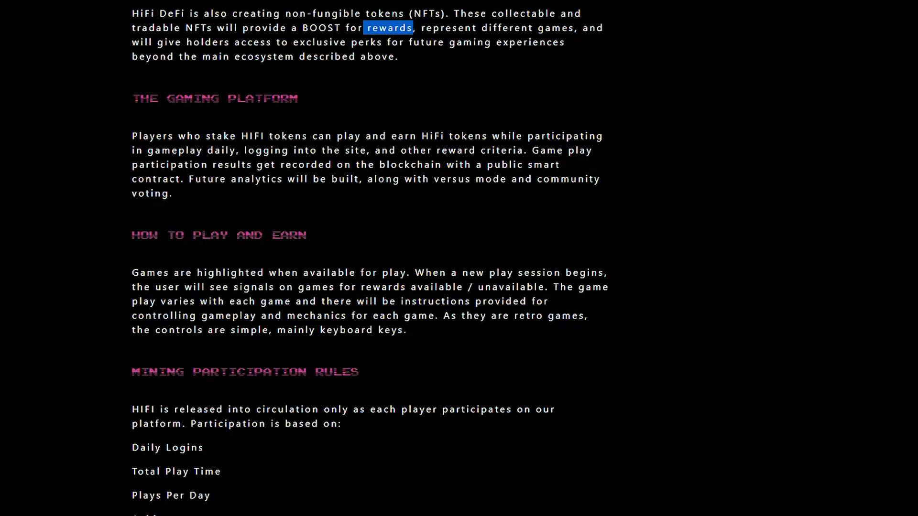
{"action": "mouse_move", "coordinate": [495, 331]}
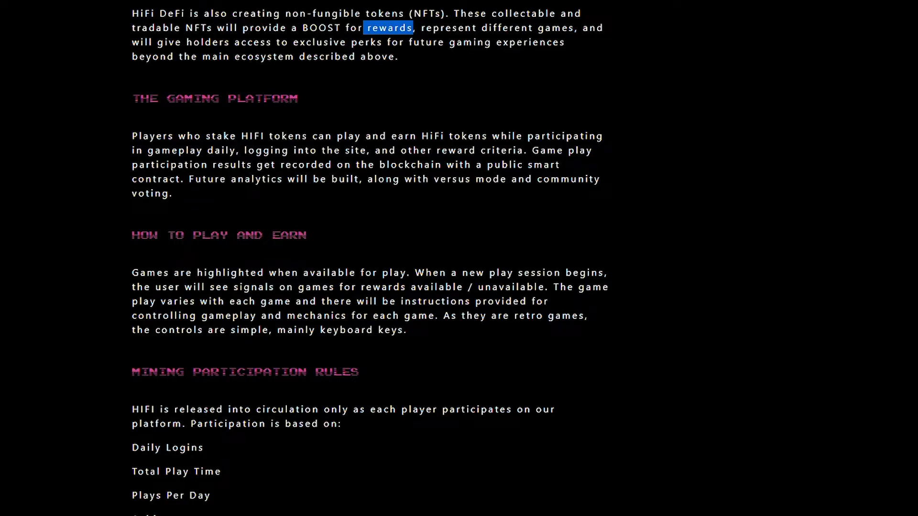
{"action": "scroll", "scroll_direction": "down", "scroll_amount": 3}
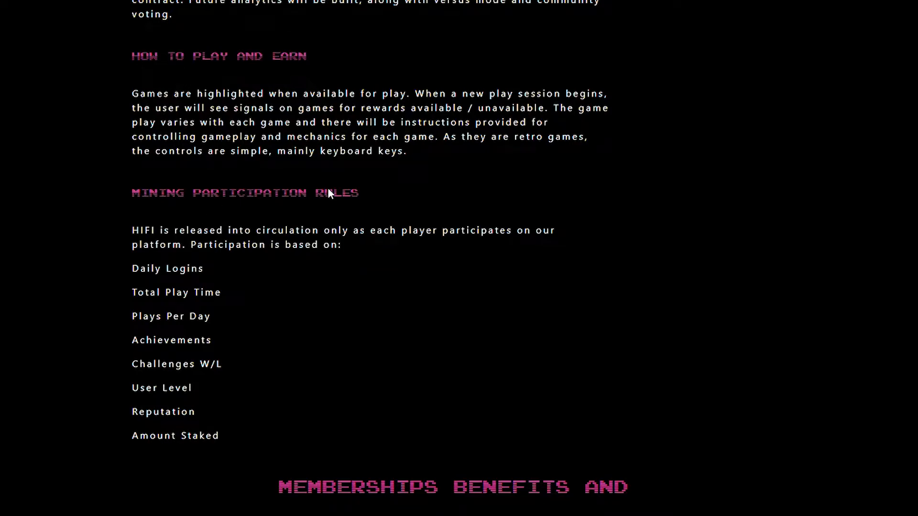
- Scroll through Memberships Benefits, Token Ecosystem, Member Activities and Governance to the Roadmap 2021 list
{"action": "scroll", "scroll_direction": "down", "scroll_amount": 3}
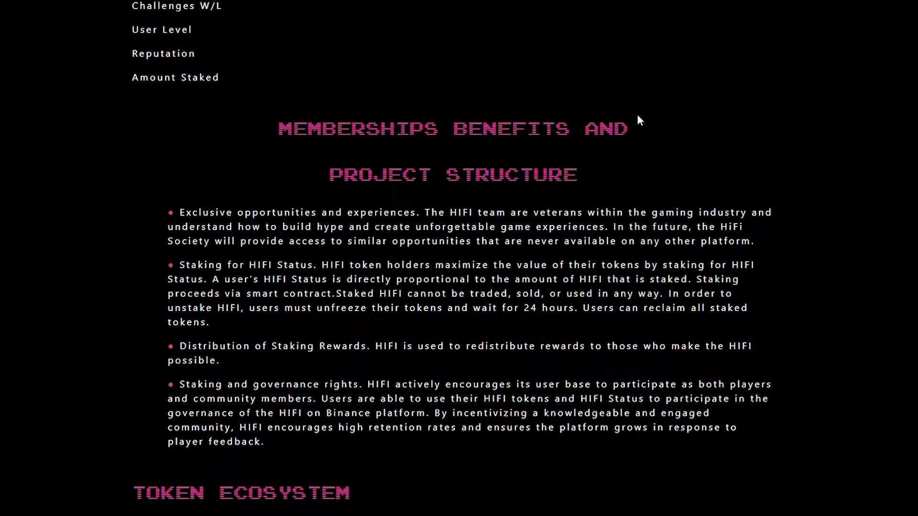
{"action": "scroll", "scroll_direction": "down", "scroll_amount": 3}
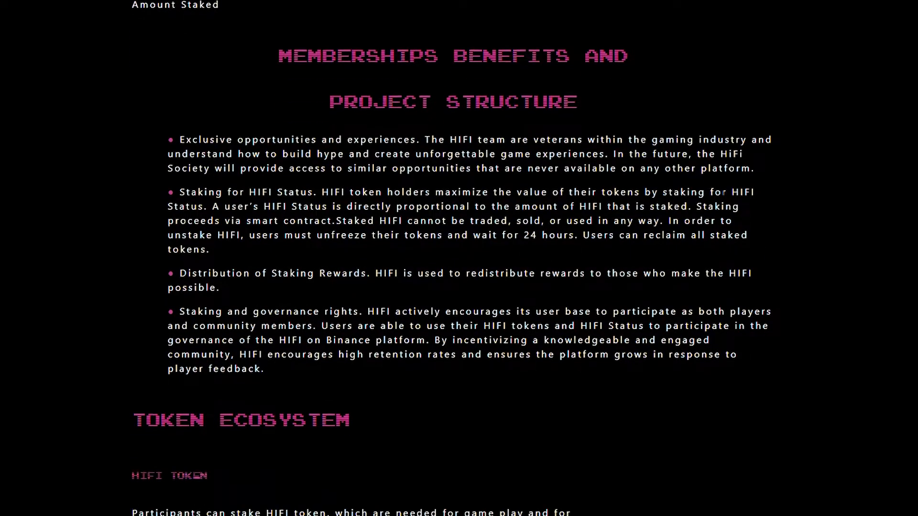
{"action": "scroll", "scroll_direction": "down", "scroll_amount": 3}
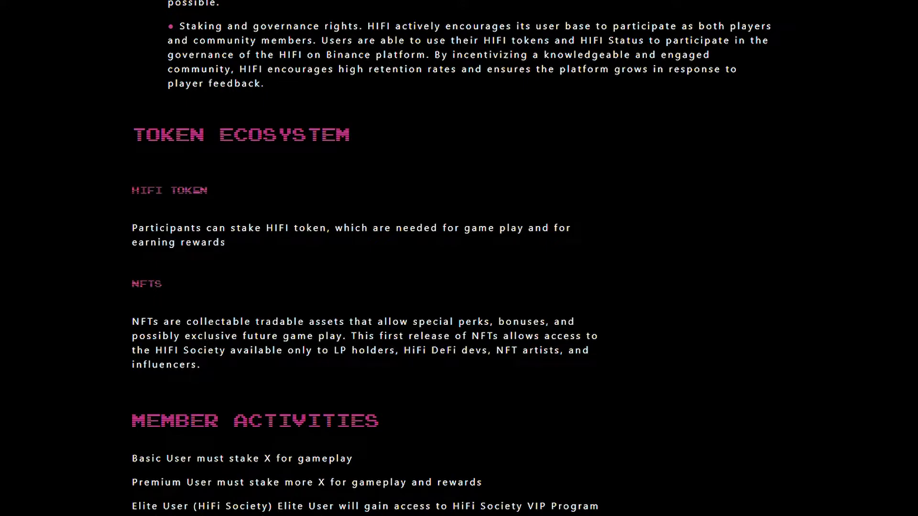
{"action": "scroll", "scroll_direction": "down", "scroll_amount": 3}
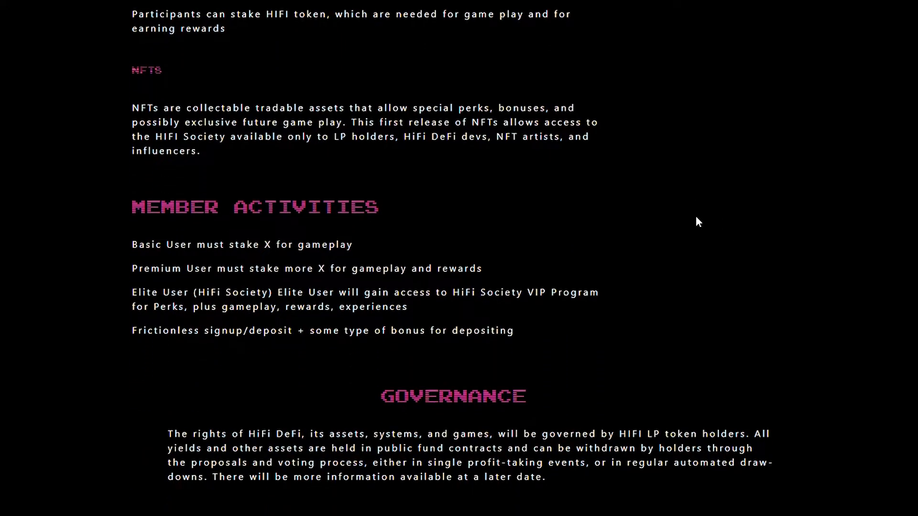
{"action": "scroll", "scroll_direction": "down", "scroll_amount": 3}
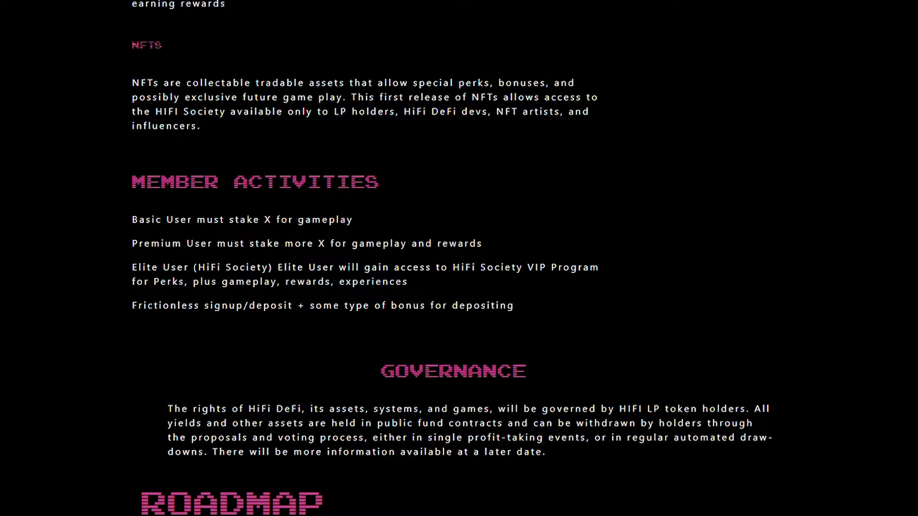
{"action": "scroll", "scroll_direction": "down", "scroll_amount": 3}
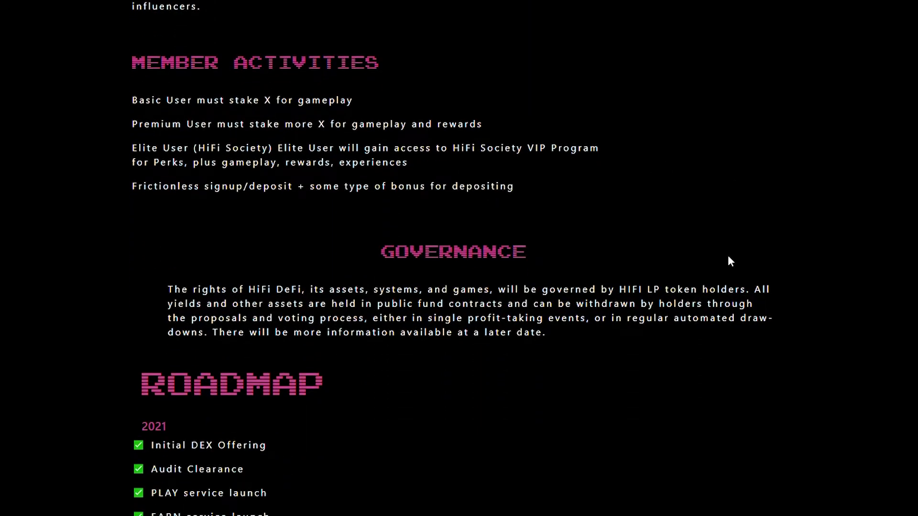
{"action": "mouse_move", "coordinate": [529, 260]}
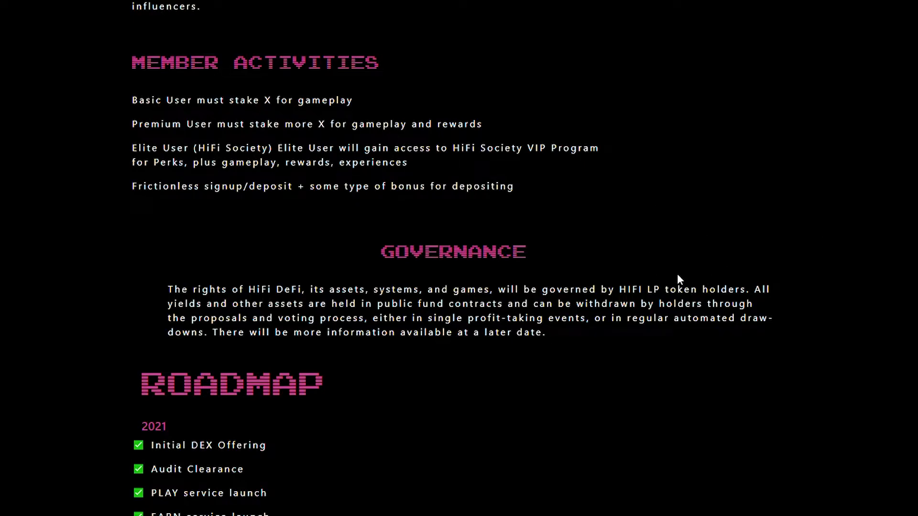
{"action": "mouse_move", "coordinate": [535, 270]}
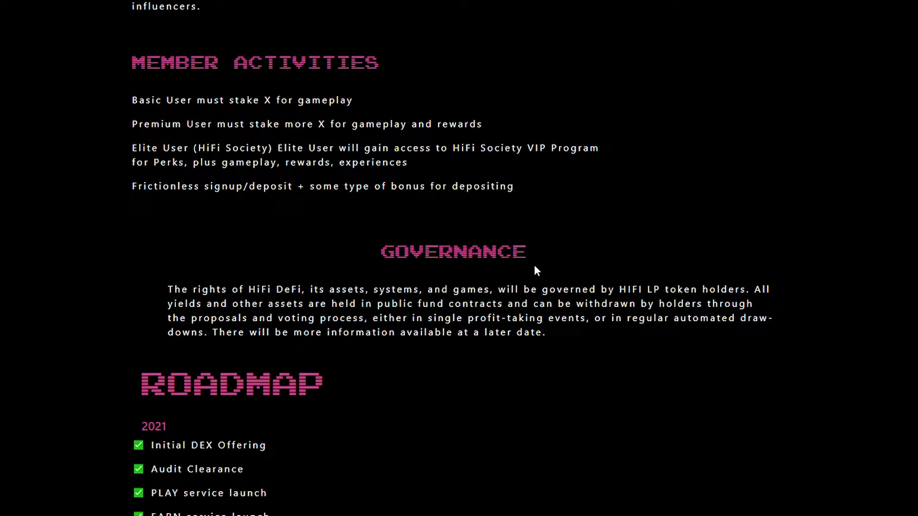
{"action": "mouse_move", "coordinate": [489, 262]}
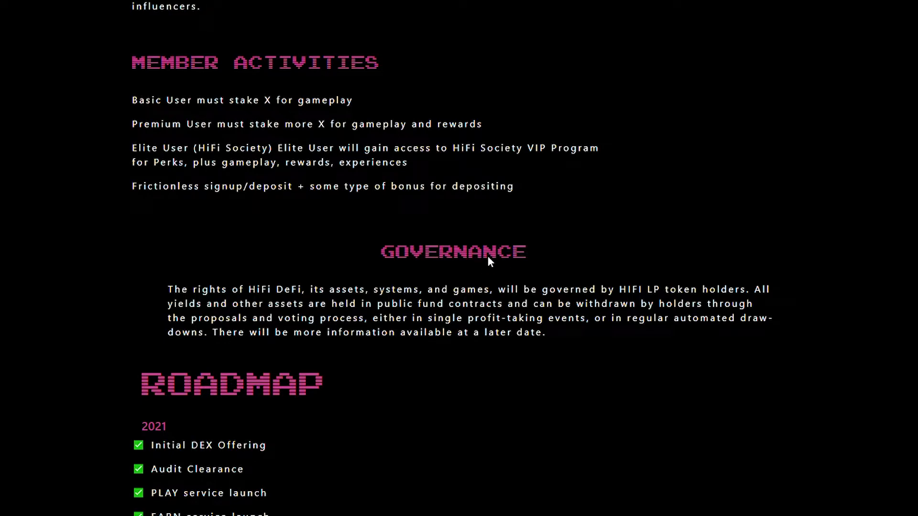
{"action": "mouse_move", "coordinate": [424, 303]}
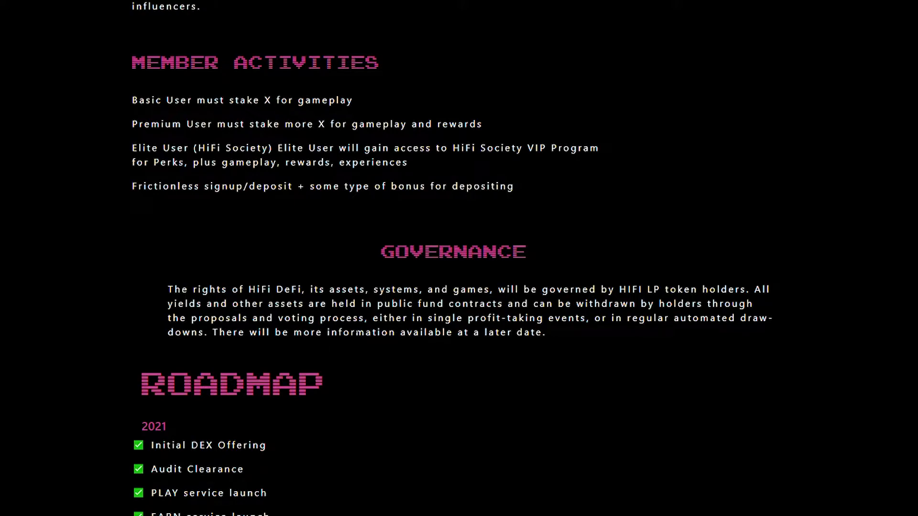
{"action": "scroll", "scroll_direction": "down", "scroll_amount": 3}
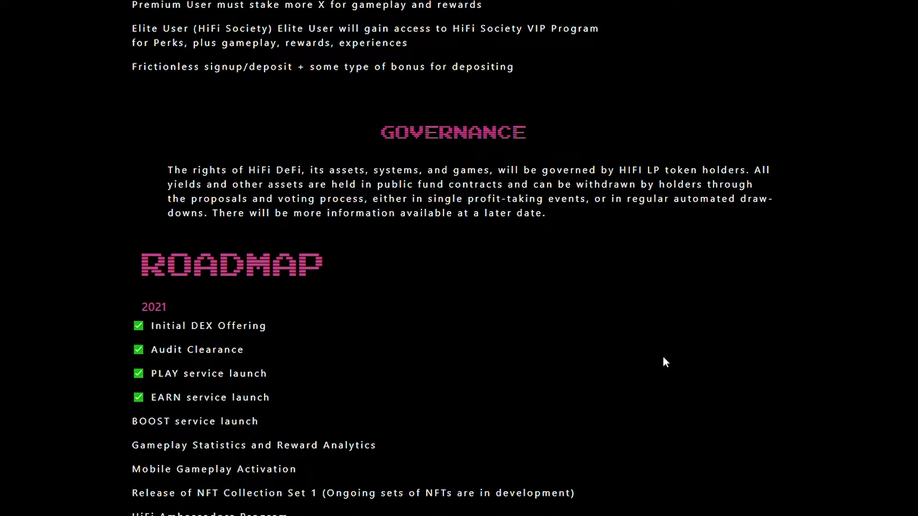
{"action": "scroll", "scroll_direction": "down", "scroll_amount": 3}
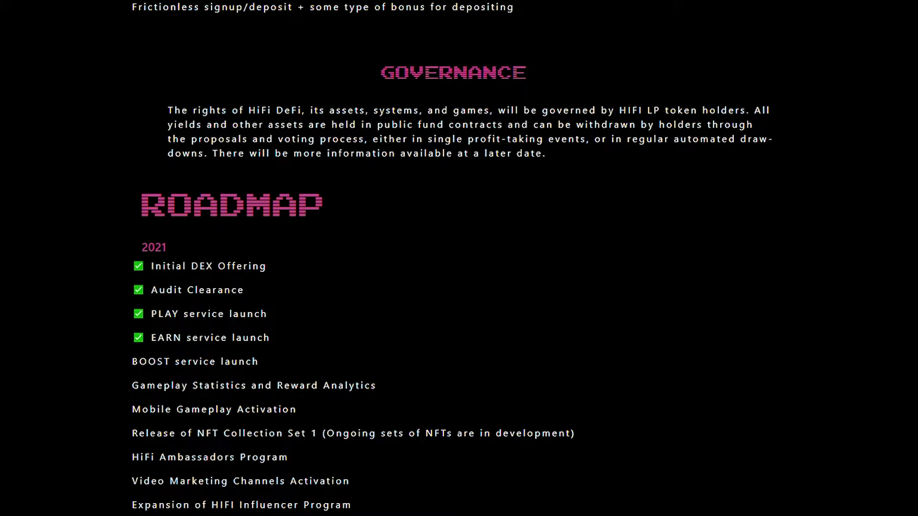
{"action": "mouse_move", "coordinate": [320, 273]}
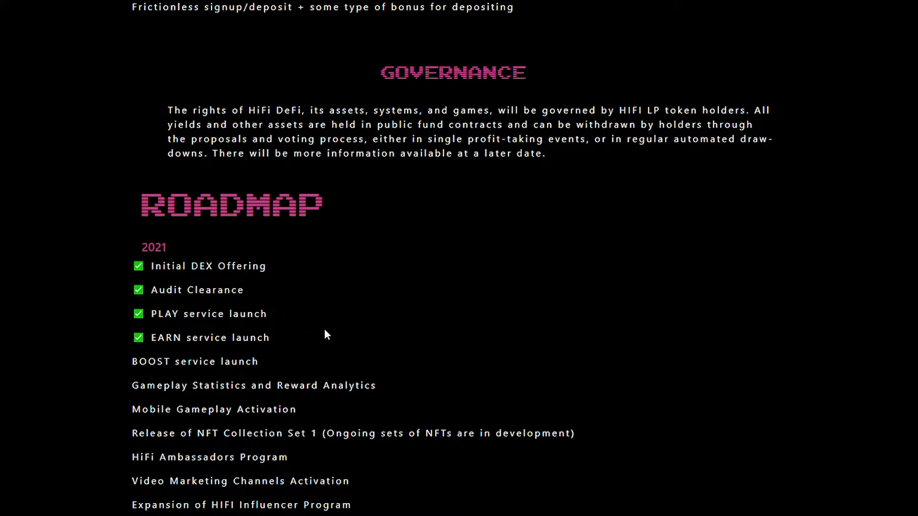
- Scroll to the 2022 roadmap, from Role Playing NFTs Activation to Augmented Reality Infrastructure
{"action": "scroll", "scroll_direction": "down", "scroll_amount": 3}
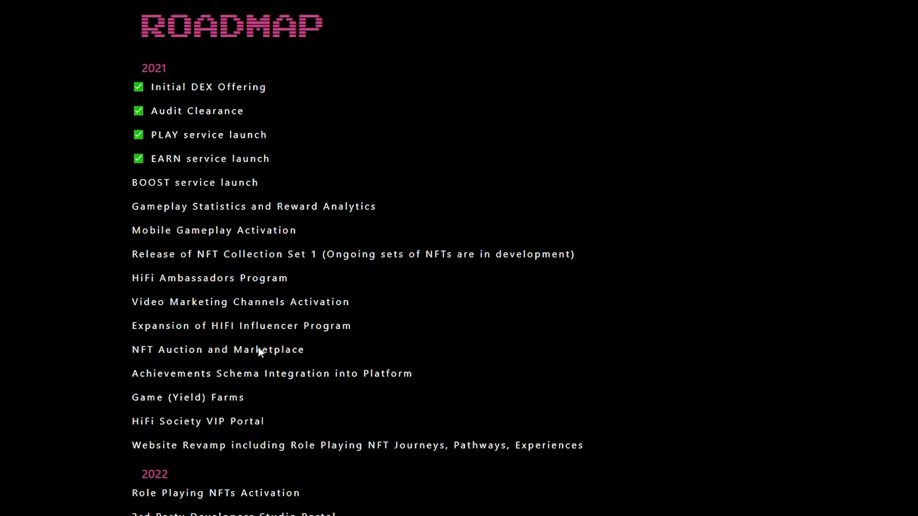
{"action": "mouse_move", "coordinate": [227, 388]}
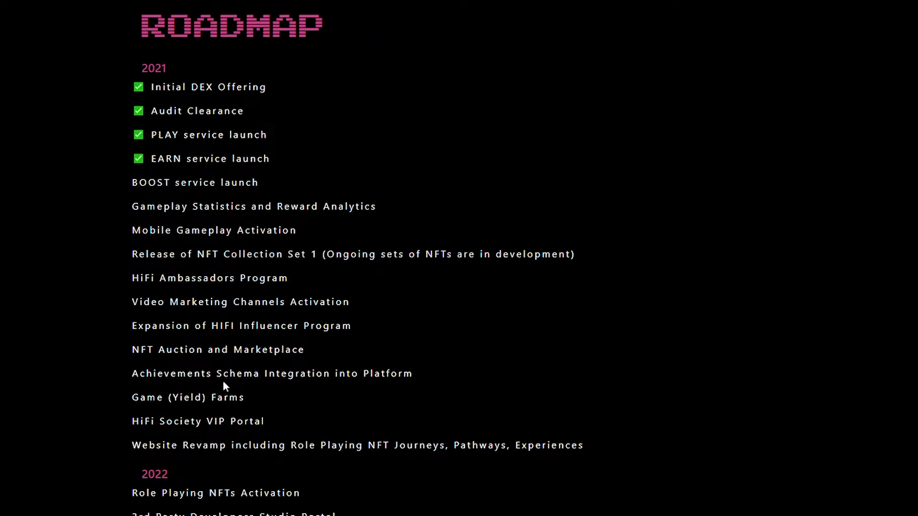
{"action": "scroll", "scroll_direction": "down", "scroll_amount": 3}
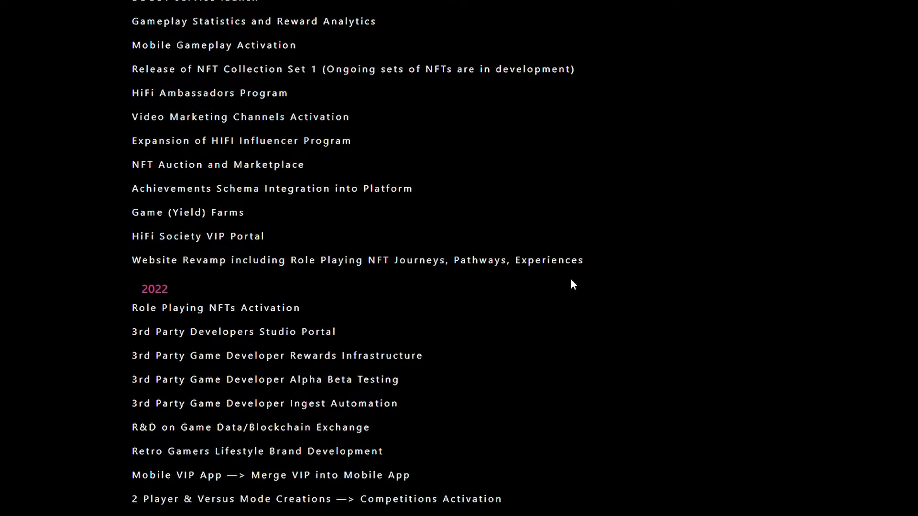
{"action": "scroll", "scroll_direction": "down", "scroll_amount": 3}
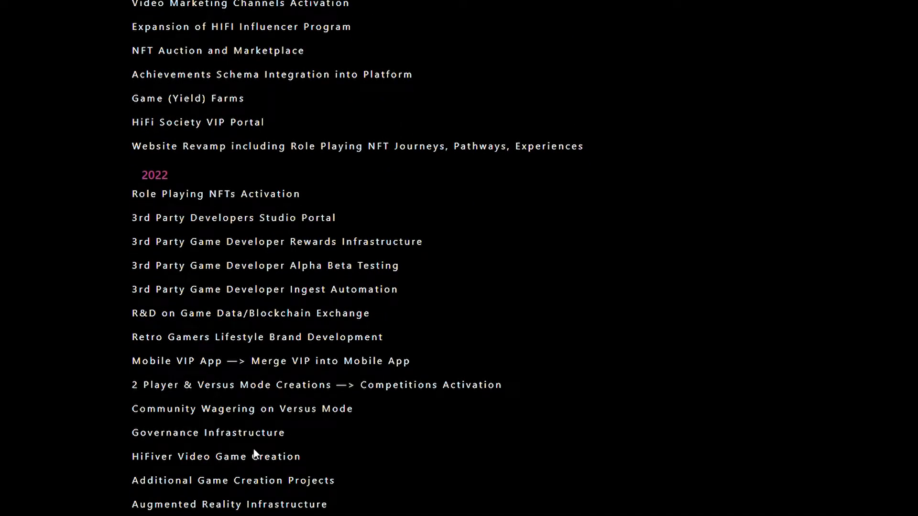
{"action": "mouse_move", "coordinate": [336, 458]}
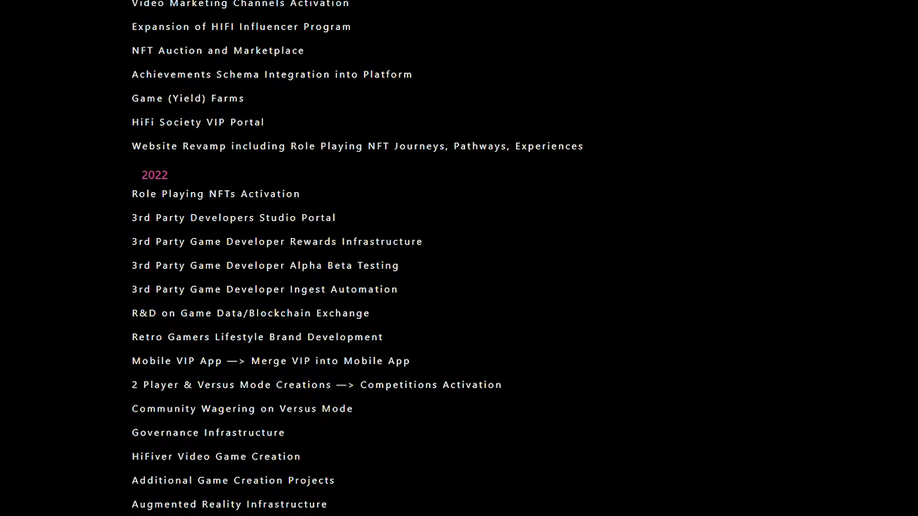
{"action": "mouse_move", "coordinate": [362, 507]}
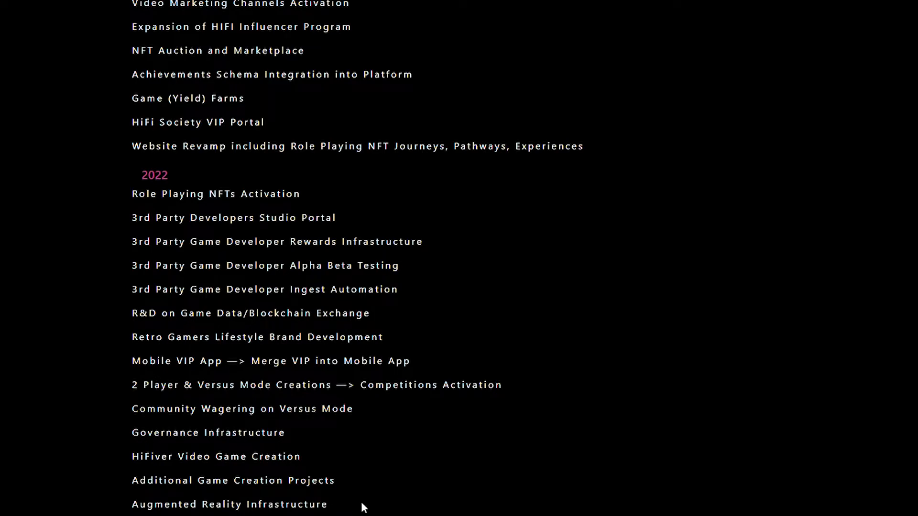
{"action": "mouse_move", "coordinate": [348, 487]}
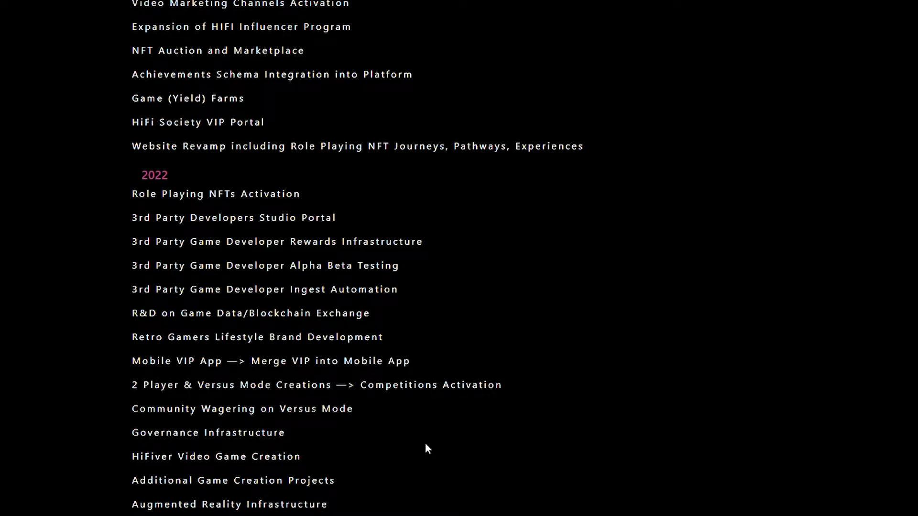
{"action": "mouse_move", "coordinate": [440, 439]}
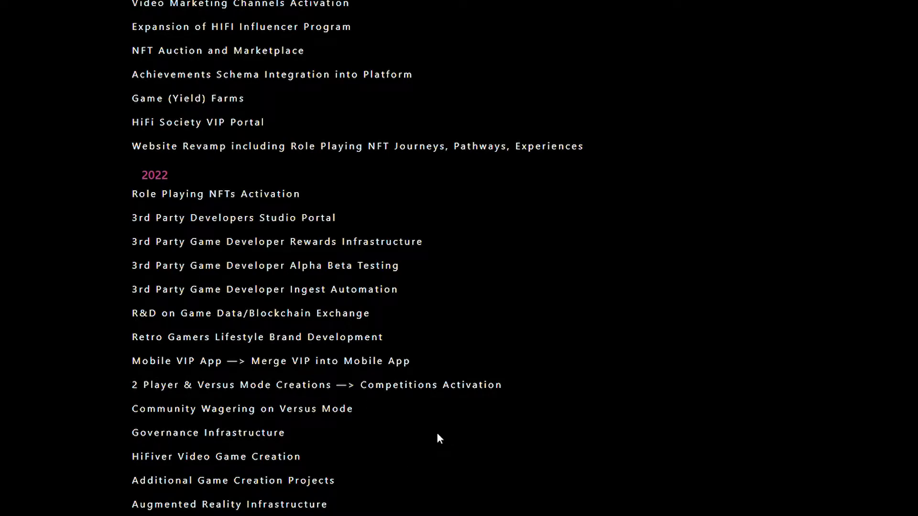
{"action": "mouse_move", "coordinate": [431, 451]}
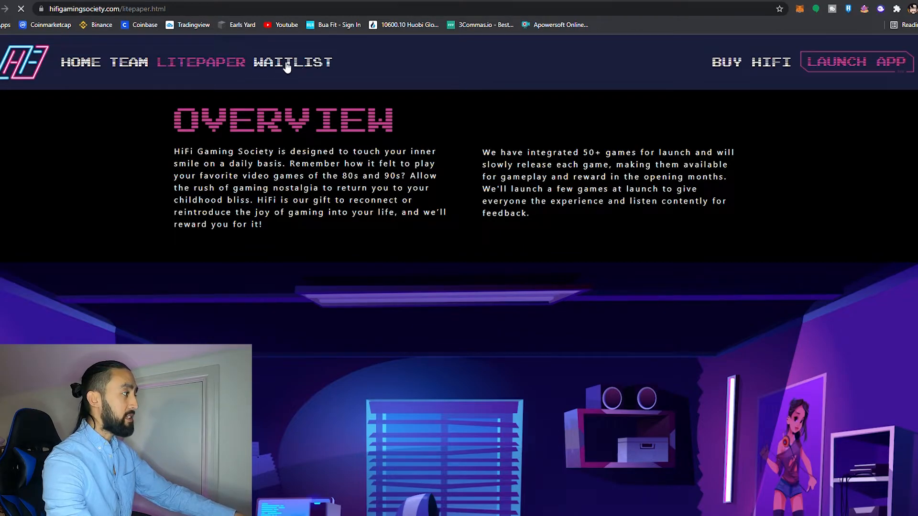
- Return to the top of the litepaper via LITEPAPER in the navigation bar
{"action": "left_click", "coordinate": [292, 62]}
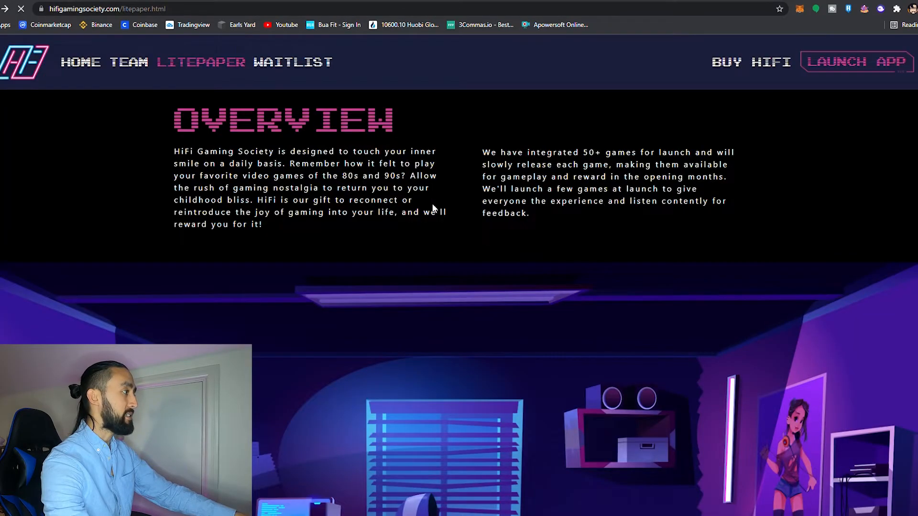
{"action": "mouse_move", "coordinate": [598, 262]}
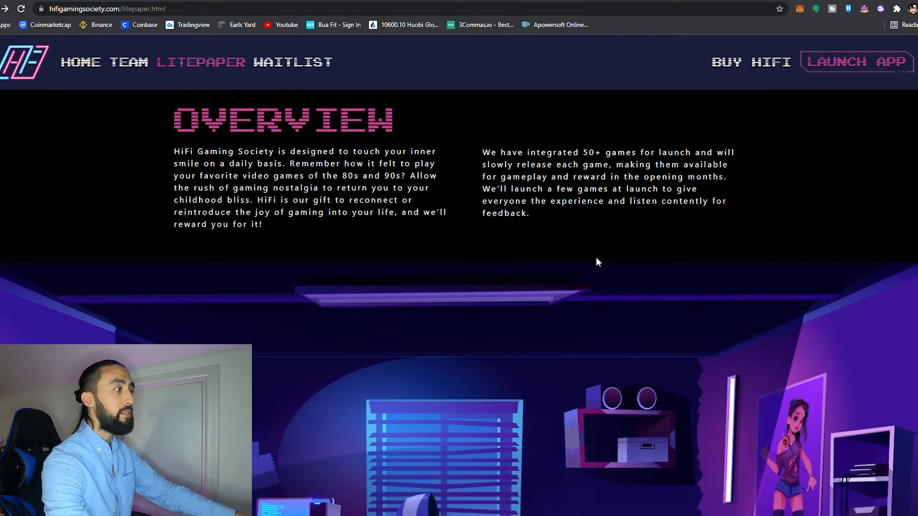
{"action": "mouse_move", "coordinate": [692, 220]}
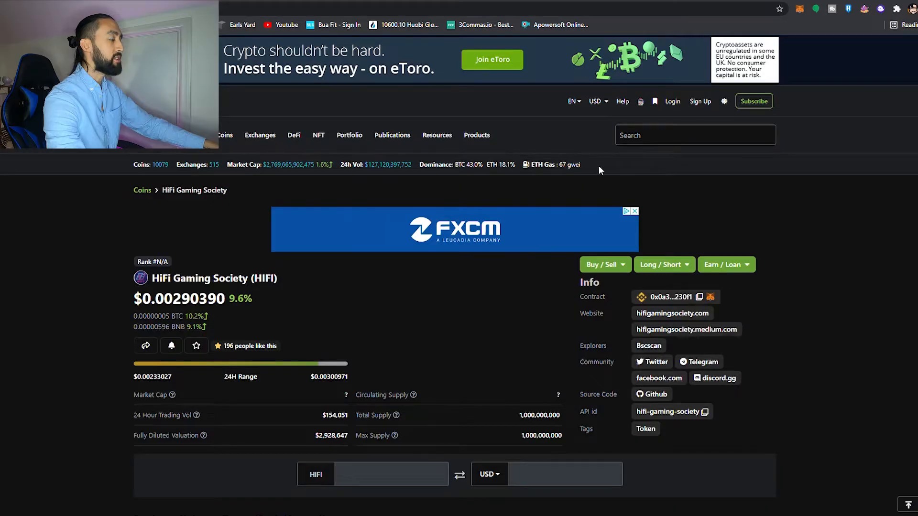
{"action": "mouse_move", "coordinate": [839, 227]}
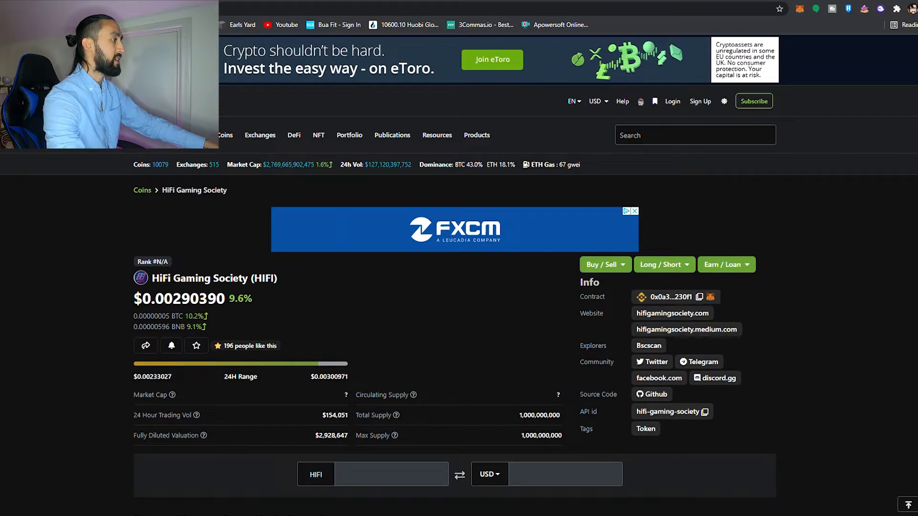
{"action": "mouse_move", "coordinate": [459, 311]}
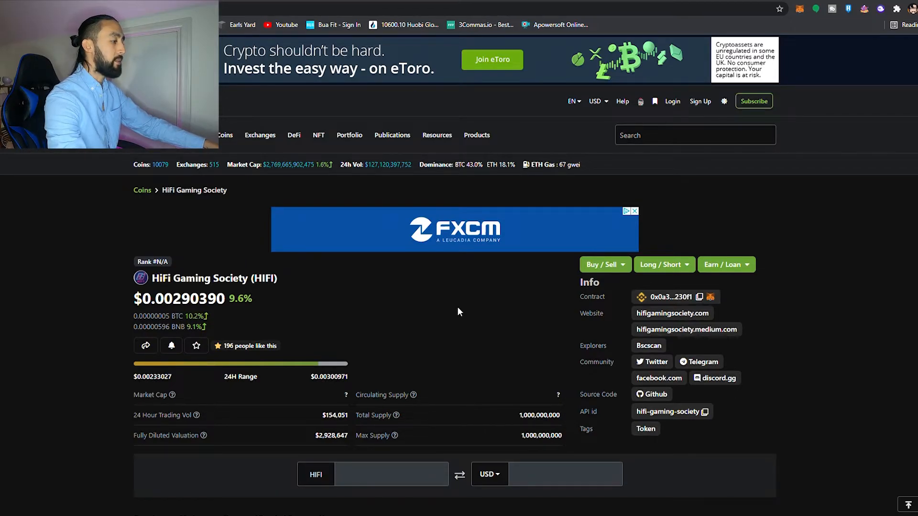
- Scroll the CoinGecko HIFI page past the price chart and stats to the ApeSwap HIFI/WBNB and HIFI/BANANA markets table
{"action": "scroll", "scroll_direction": "down", "scroll_amount": 3}
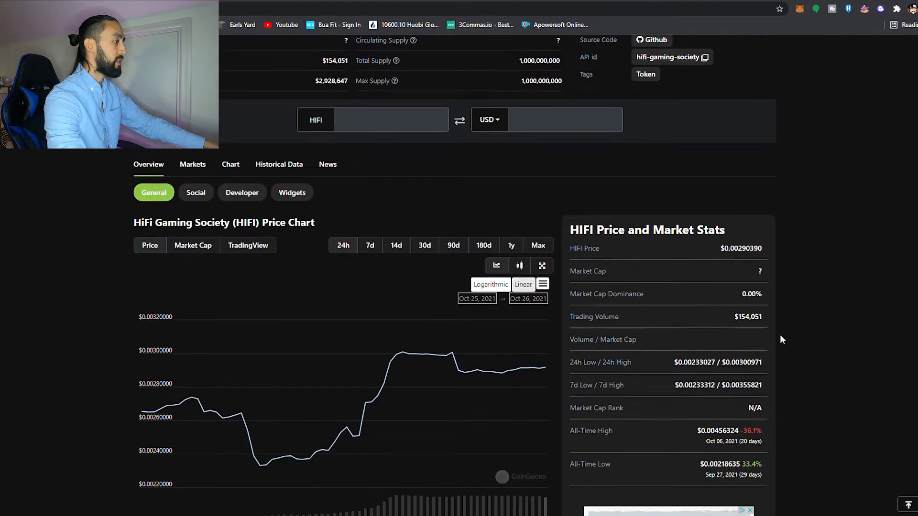
{"action": "scroll", "scroll_direction": "down", "scroll_amount": 3}
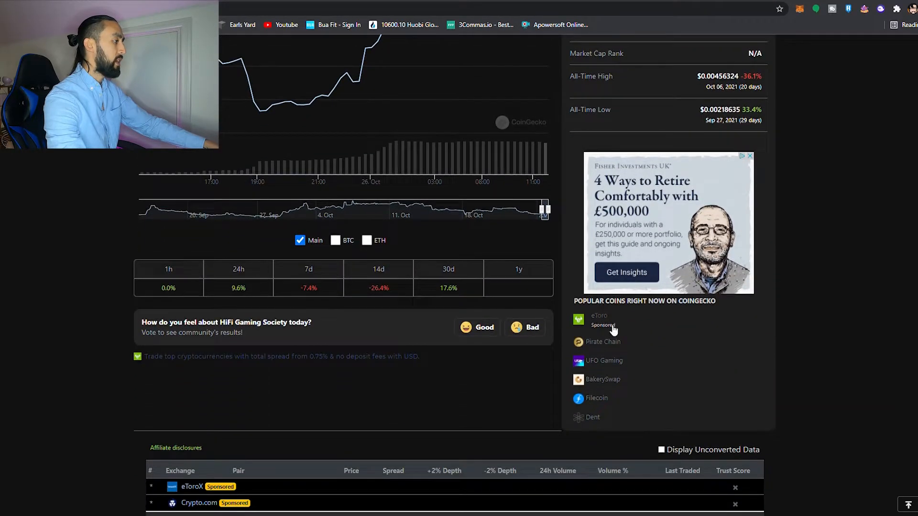
{"action": "mouse_move", "coordinate": [469, 290]}
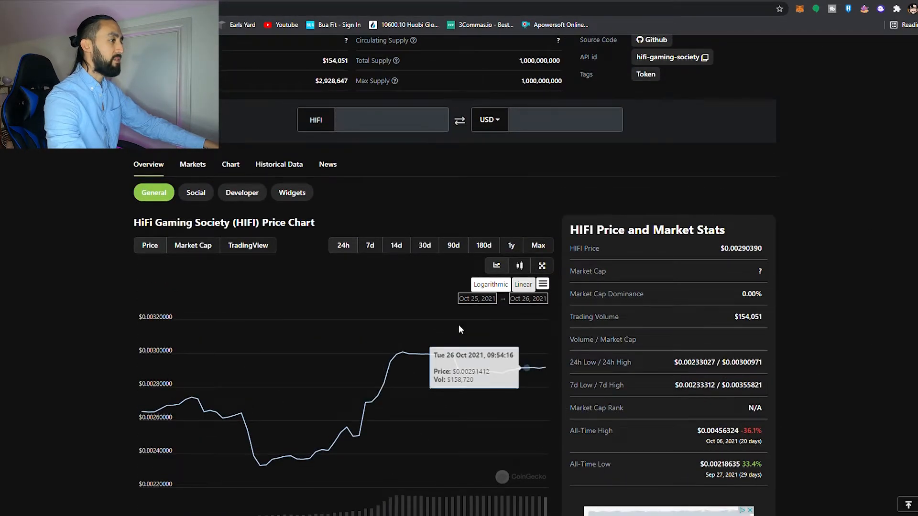
{"action": "mouse_move", "coordinate": [844, 303]}
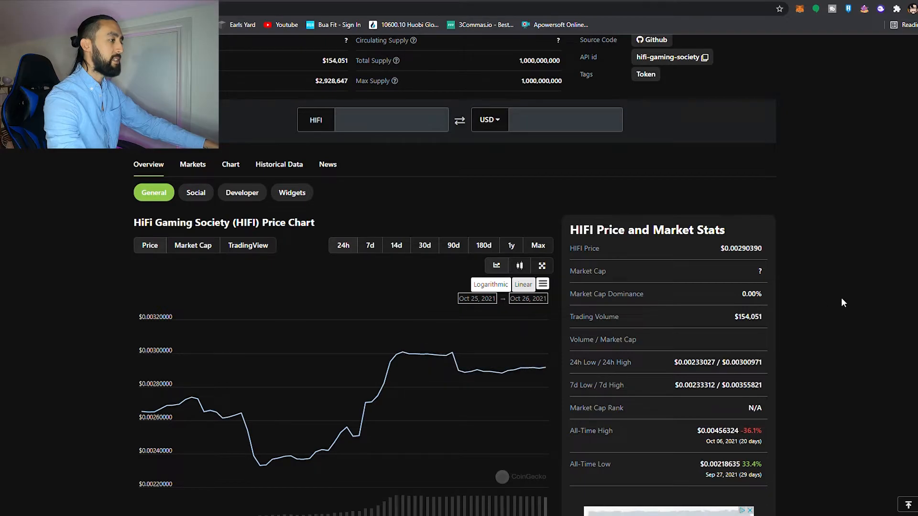
{"action": "scroll", "scroll_direction": "down", "scroll_amount": 3}
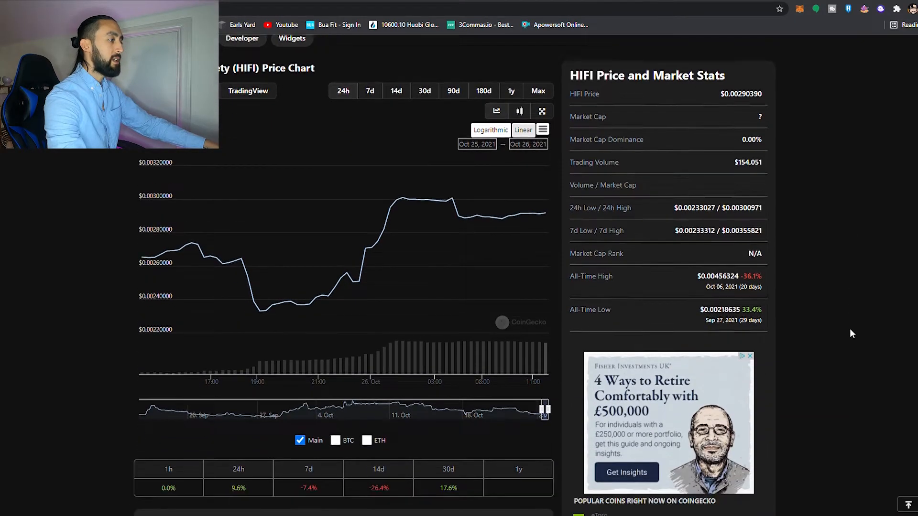
{"action": "scroll", "scroll_direction": "down", "scroll_amount": 3}
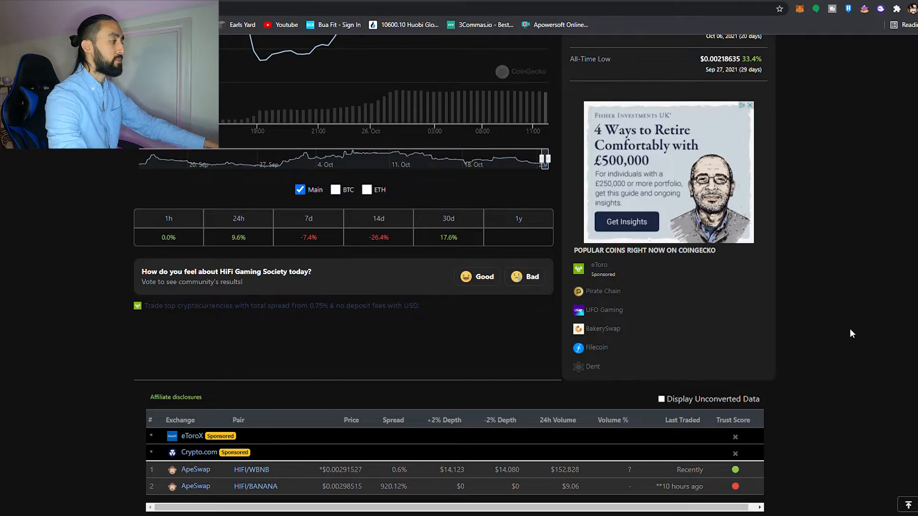
{"action": "scroll", "scroll_direction": "down", "scroll_amount": 3}
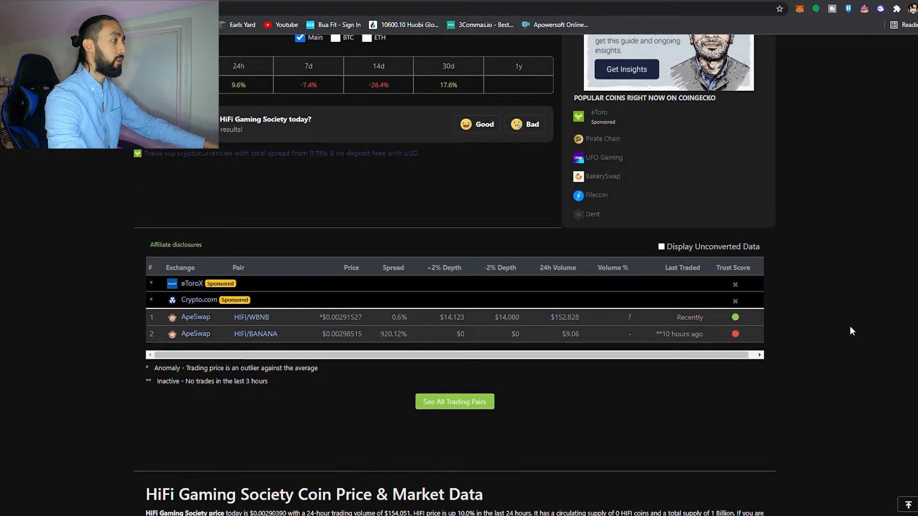
{"action": "scroll", "scroll_direction": "down", "scroll_amount": 3}
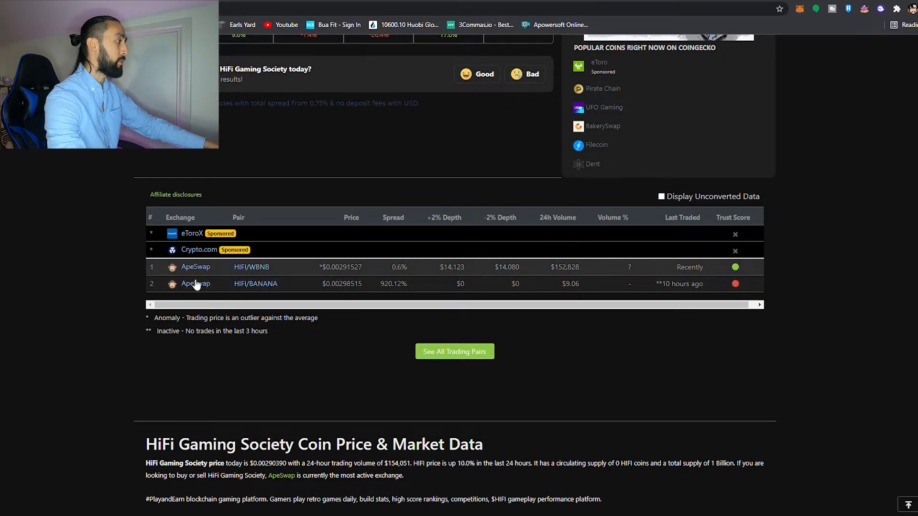
{"action": "mouse_move", "coordinate": [243, 291]}
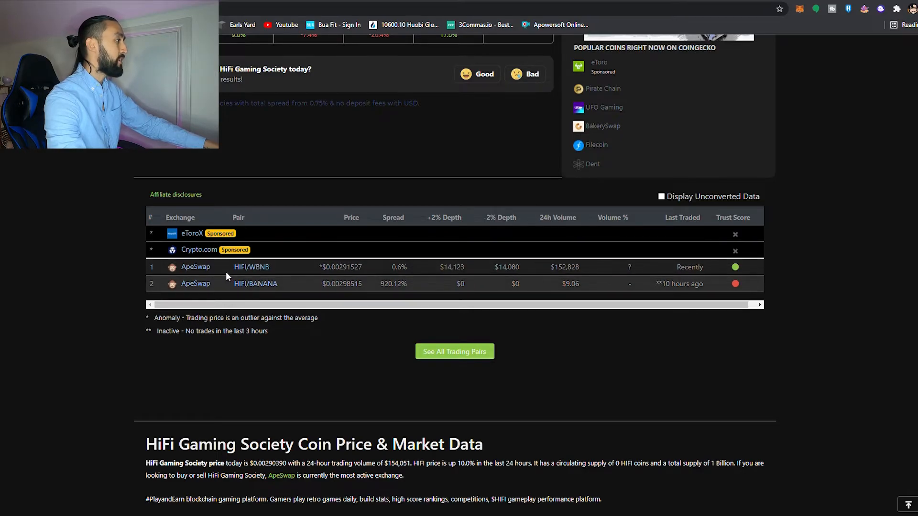
{"action": "mouse_move", "coordinate": [442, 254]}
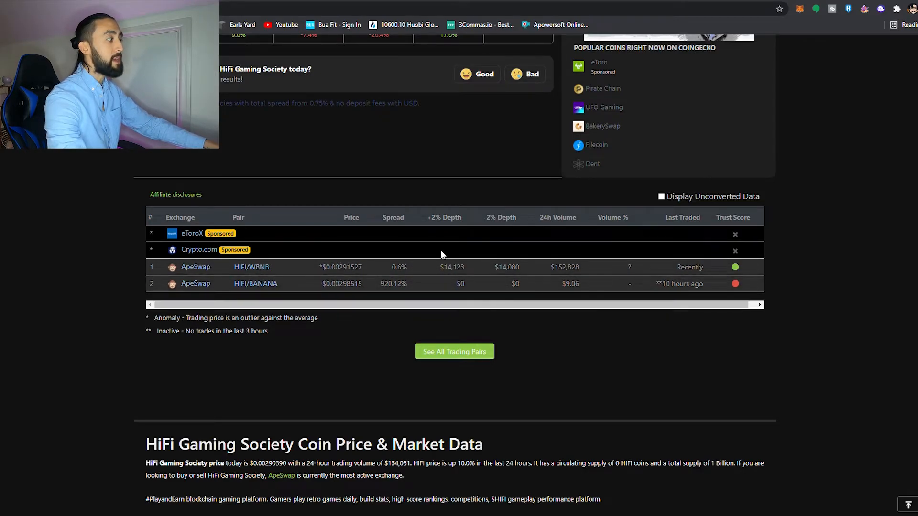
{"action": "mouse_move", "coordinate": [730, 325]}
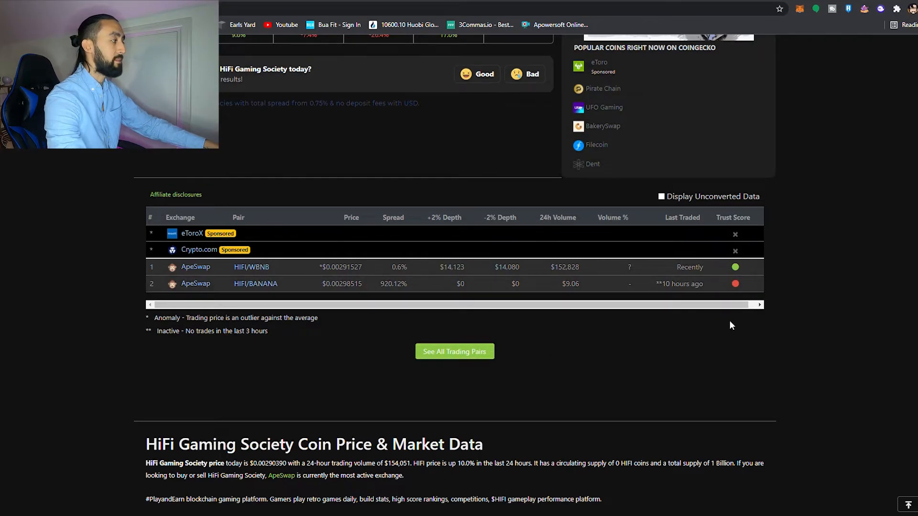
{"action": "mouse_move", "coordinate": [707, 351]}
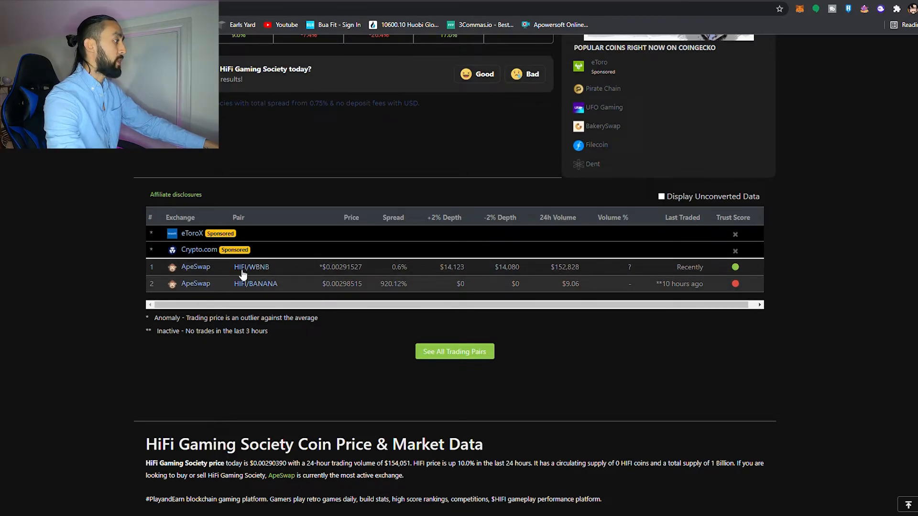
{"action": "mouse_move", "coordinate": [671, 334]}
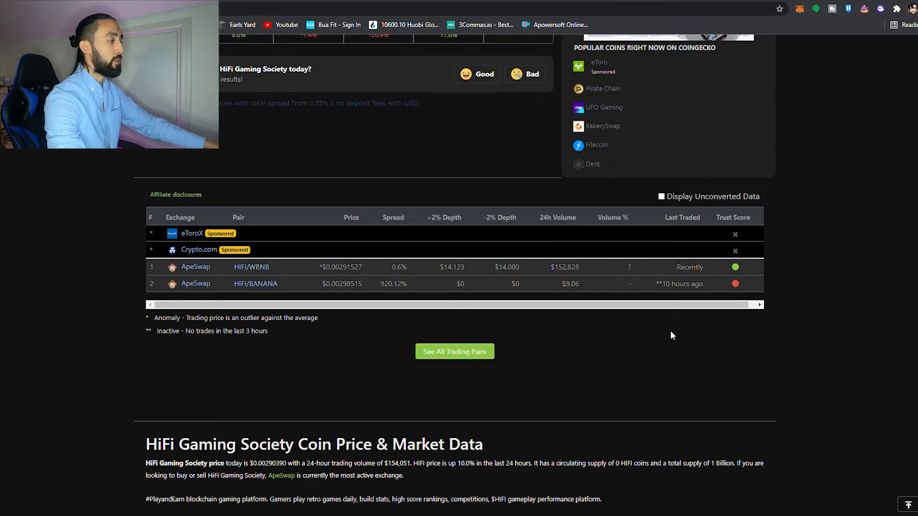
{"action": "scroll", "scroll_direction": "up", "scroll_amount": 3}
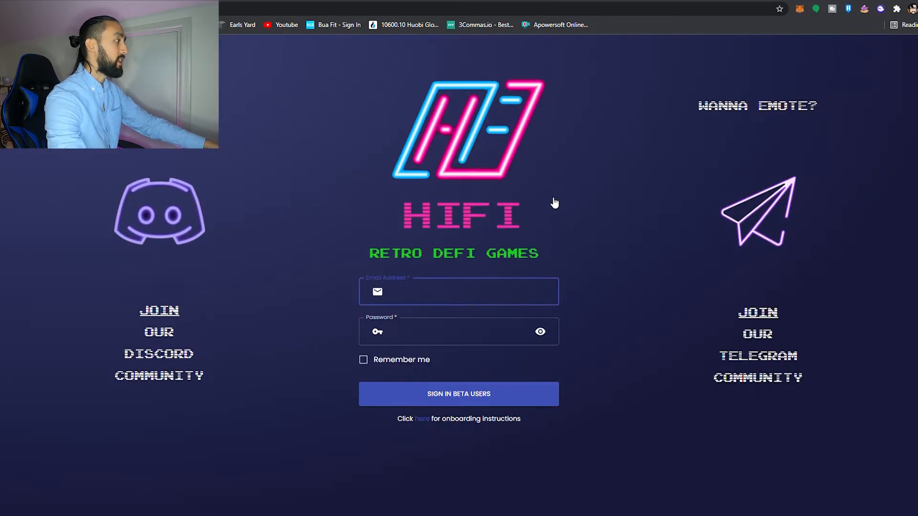
{"action": "mouse_move", "coordinate": [264, 326]}
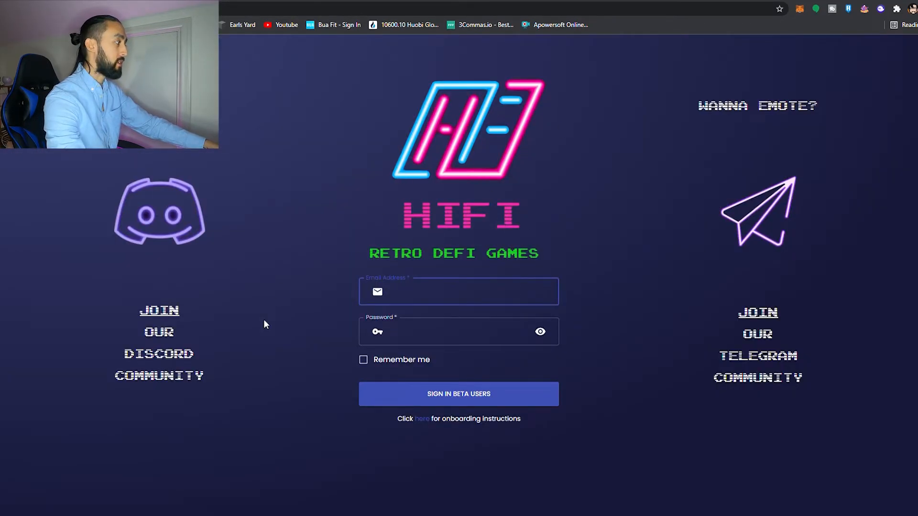
{"action": "mouse_move", "coordinate": [159, 321]}
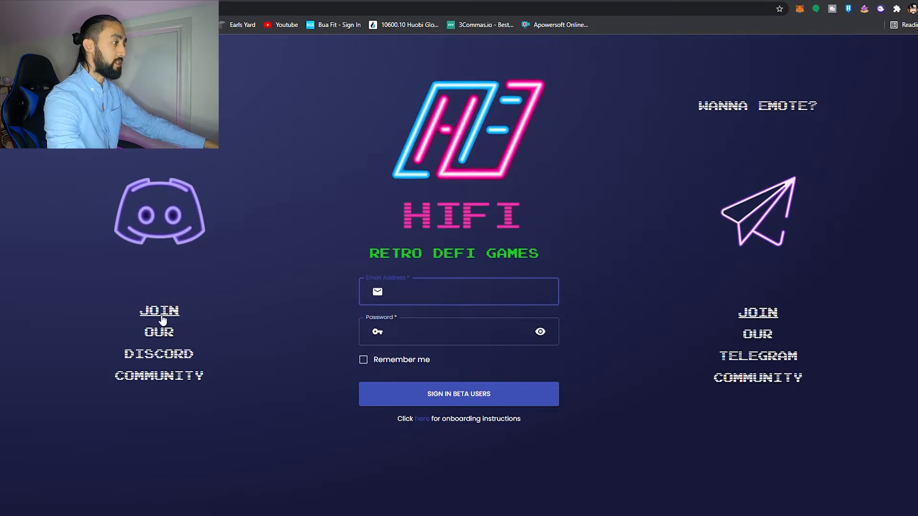